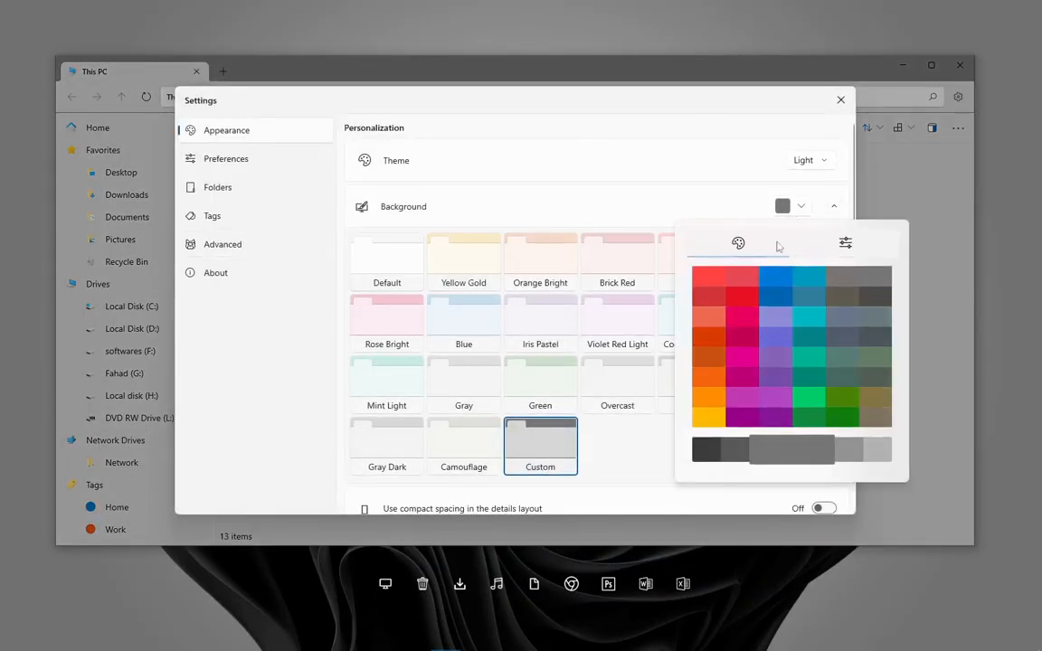
# Choose a purple custom background colour and the Default theme, then close the Files window.
pyautogui.click(775, 337)
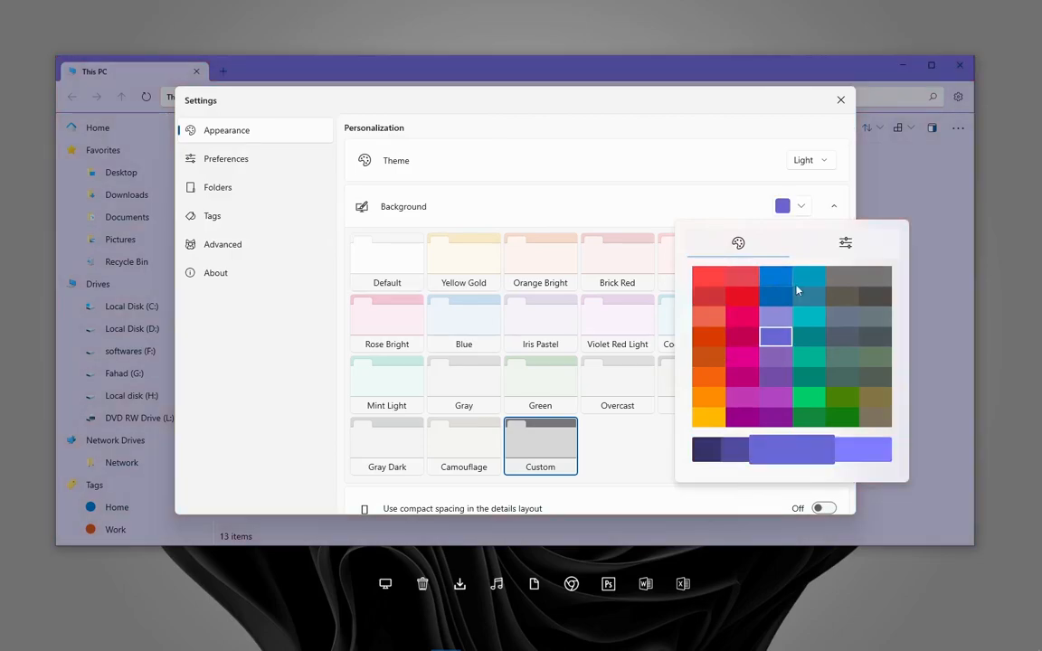
pyautogui.click(741, 398)
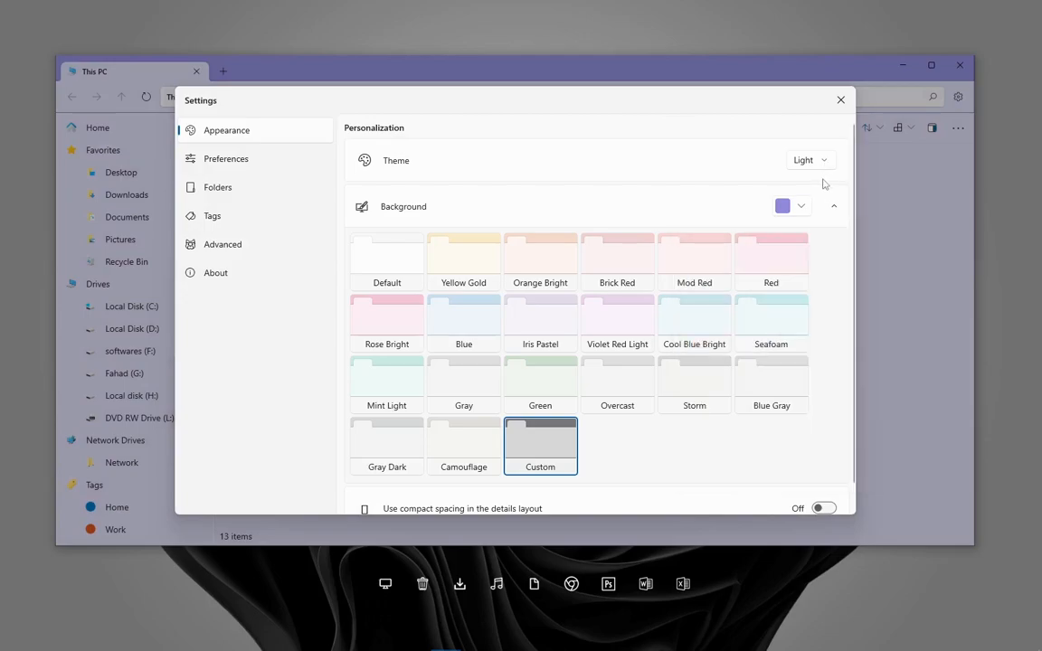
pyautogui.click(807, 159)
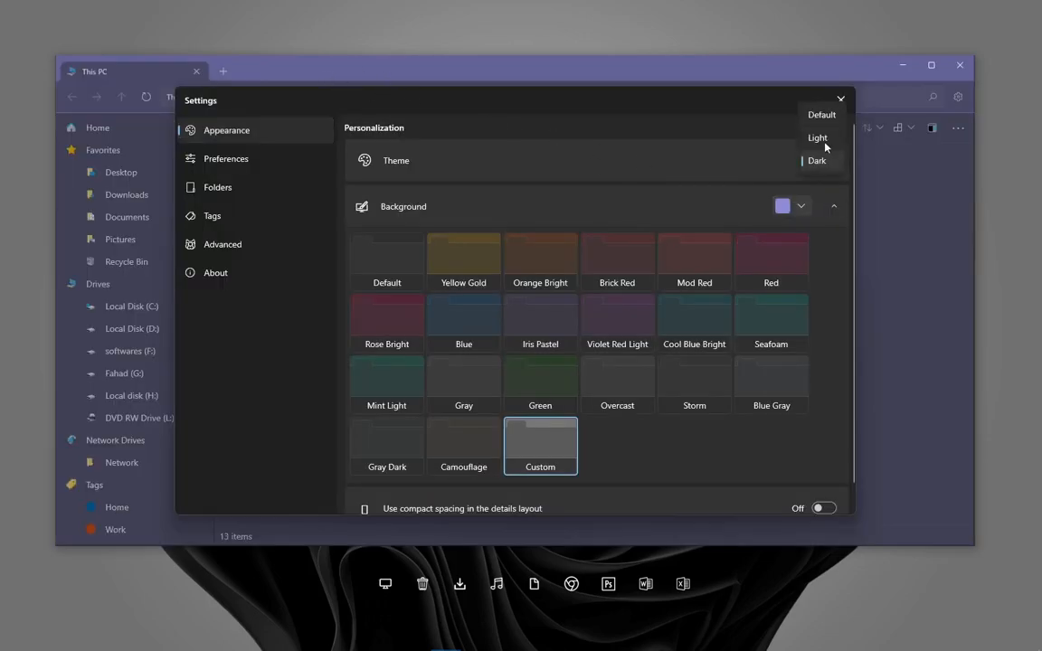
pyautogui.click(821, 116)
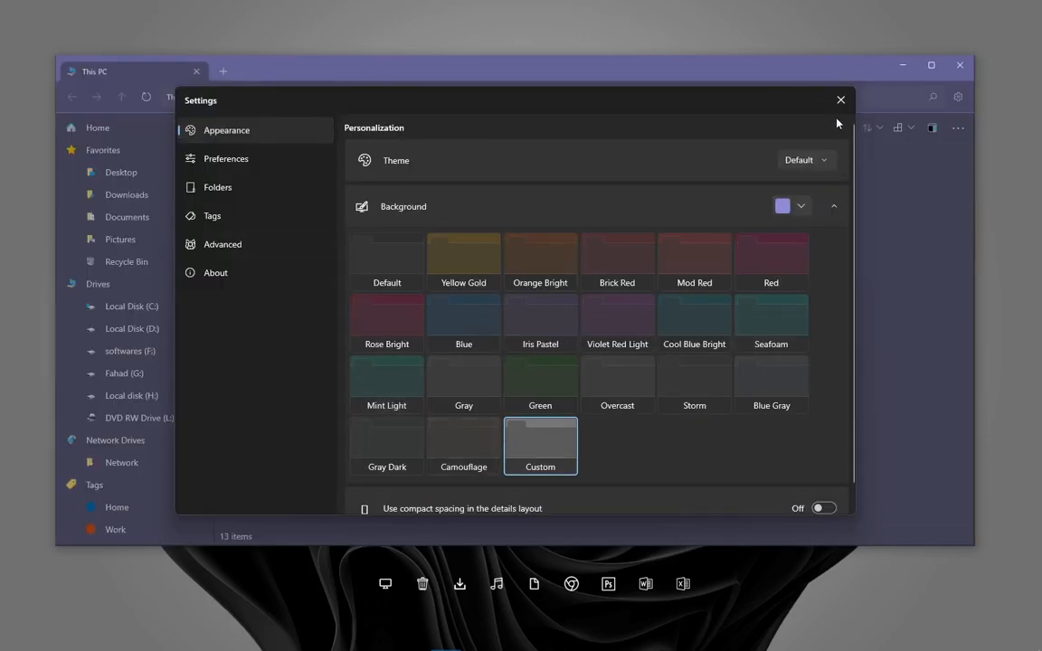
pyautogui.click(839, 100)
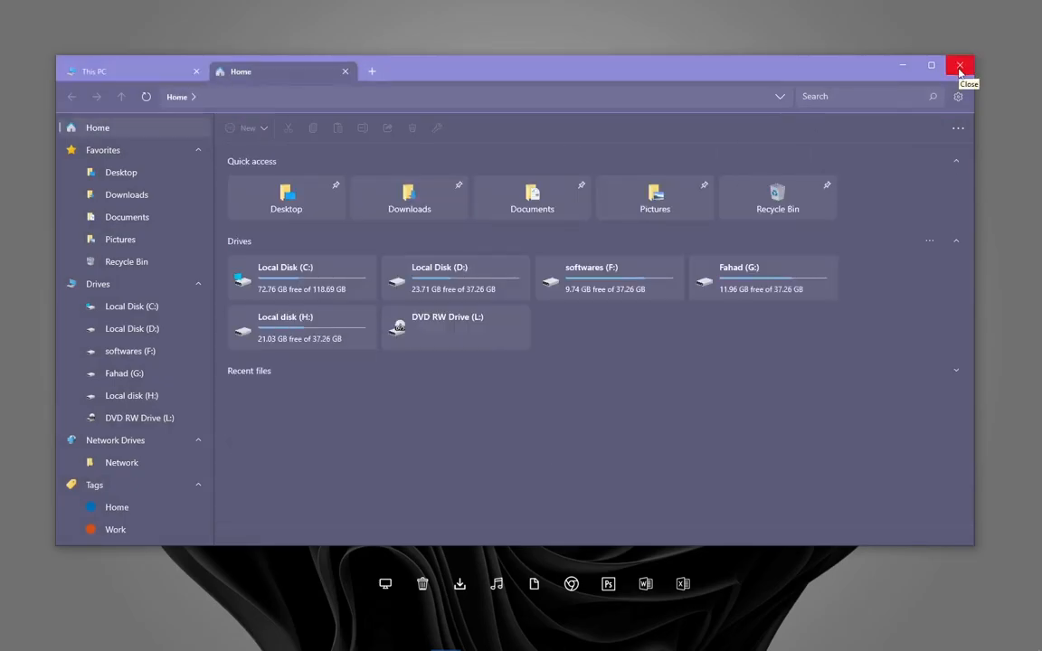
pyautogui.click(959, 65)
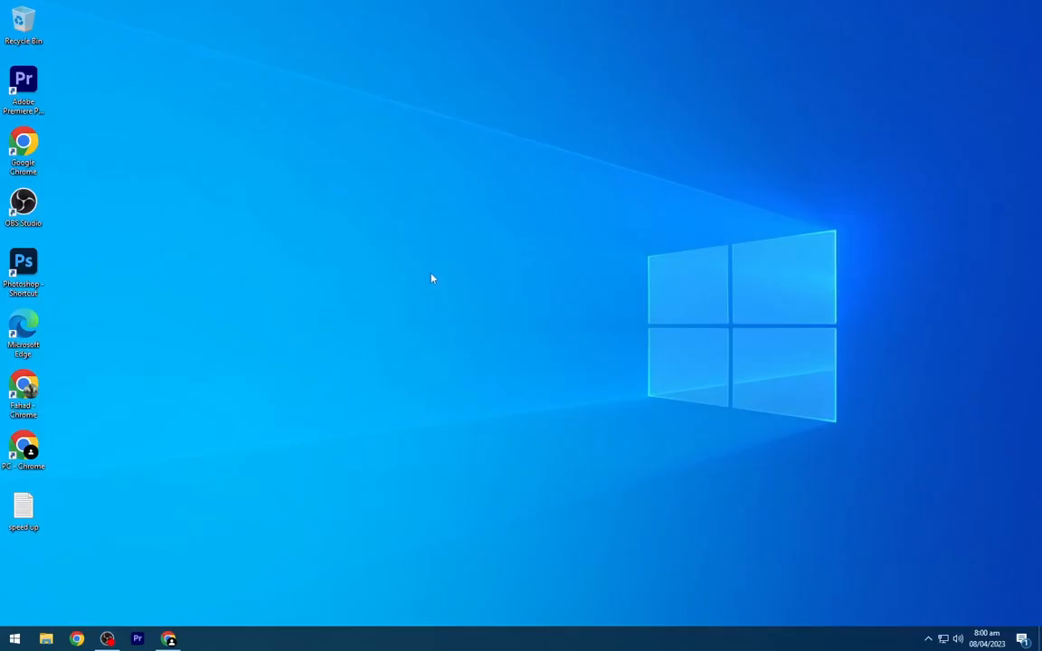
pyautogui.moveTo(206, 571)
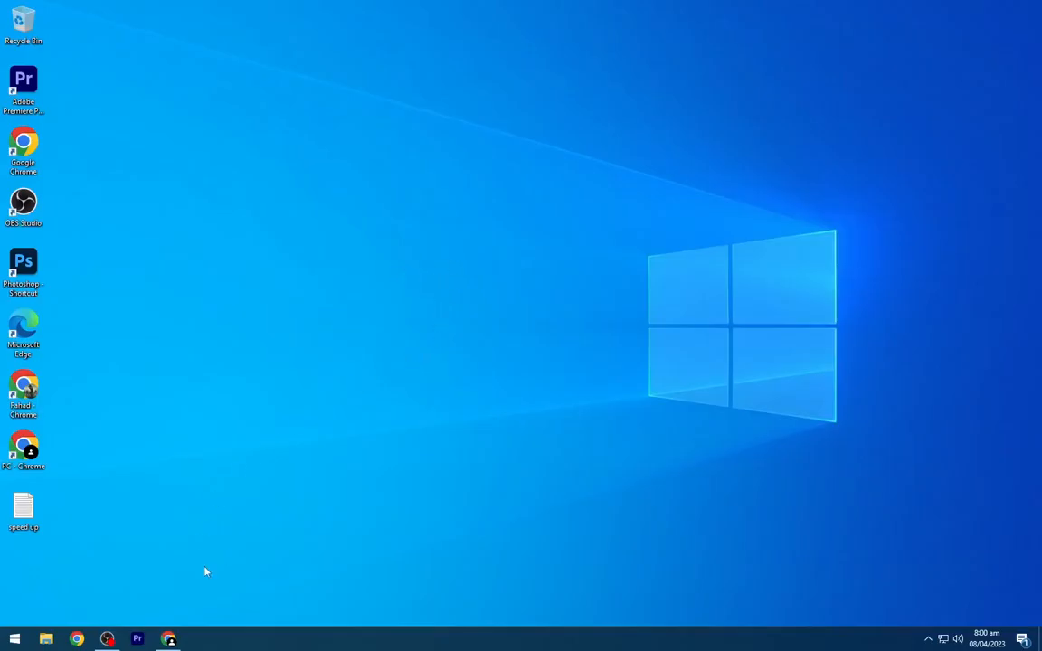
# From the peakpx page, download the Windows 11 Black wallpaper sized for this screen.
pyautogui.click(168, 640)
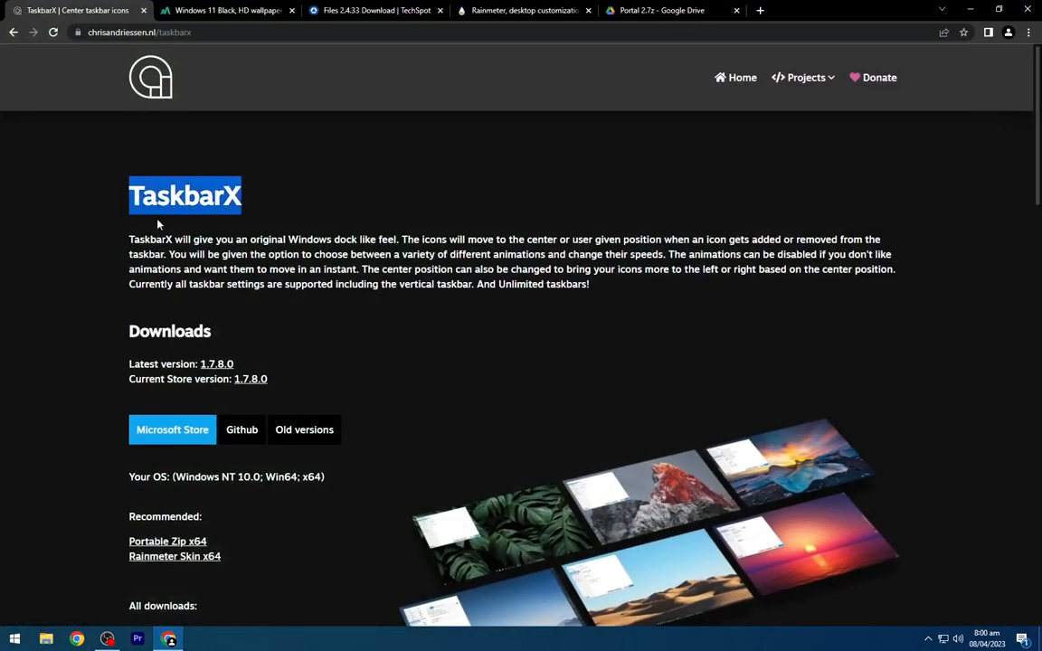
pyautogui.scroll(-3)
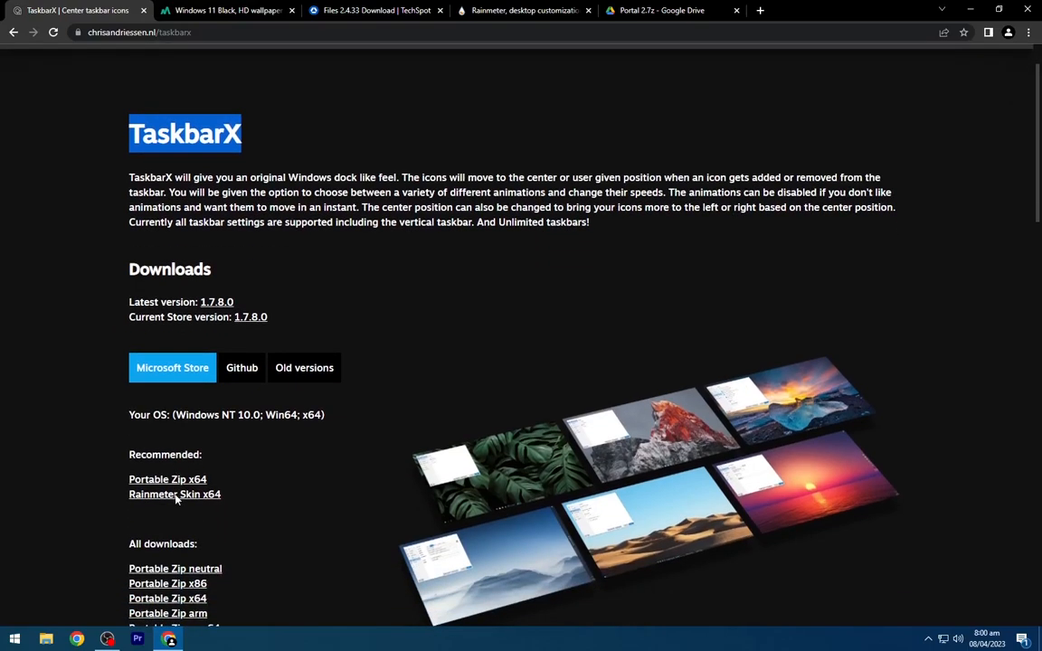
pyautogui.scroll(-3)
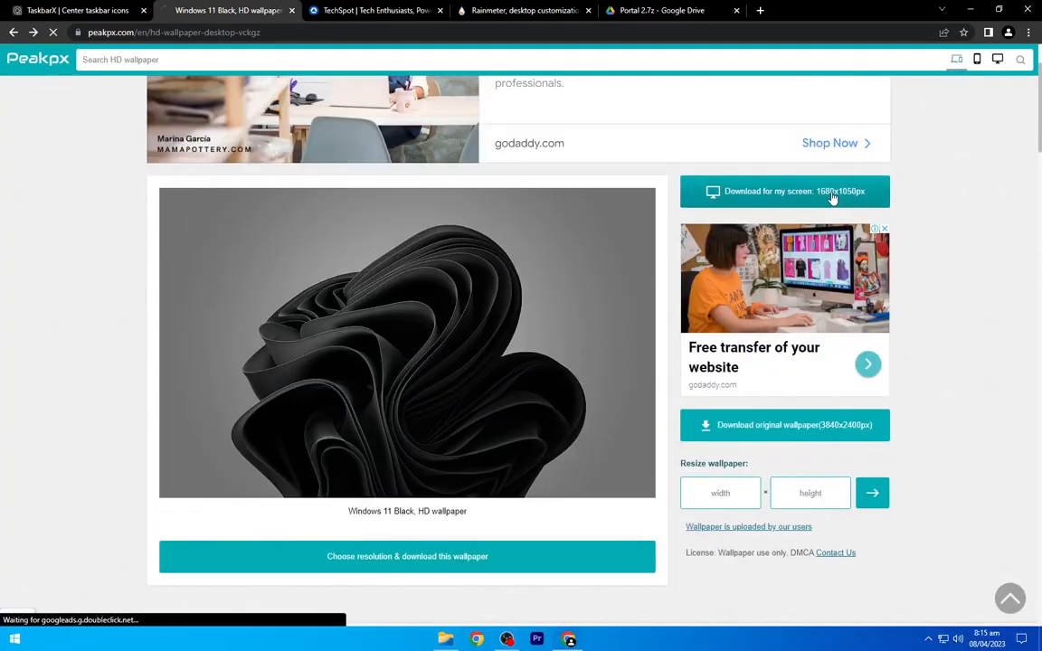
pyautogui.click(792, 192)
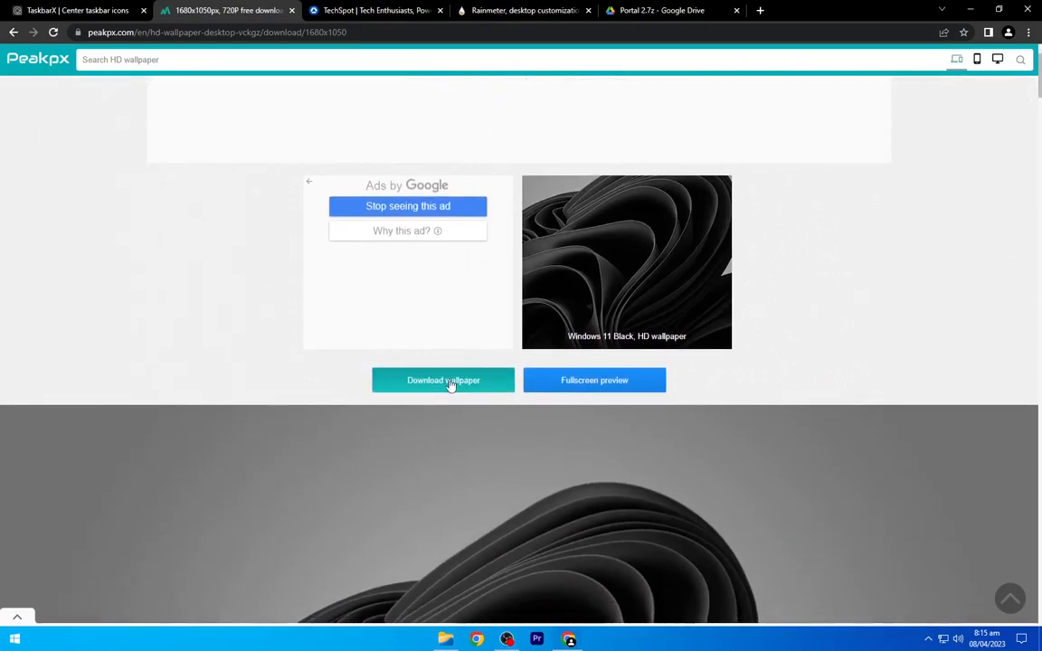
pyautogui.click(443, 380)
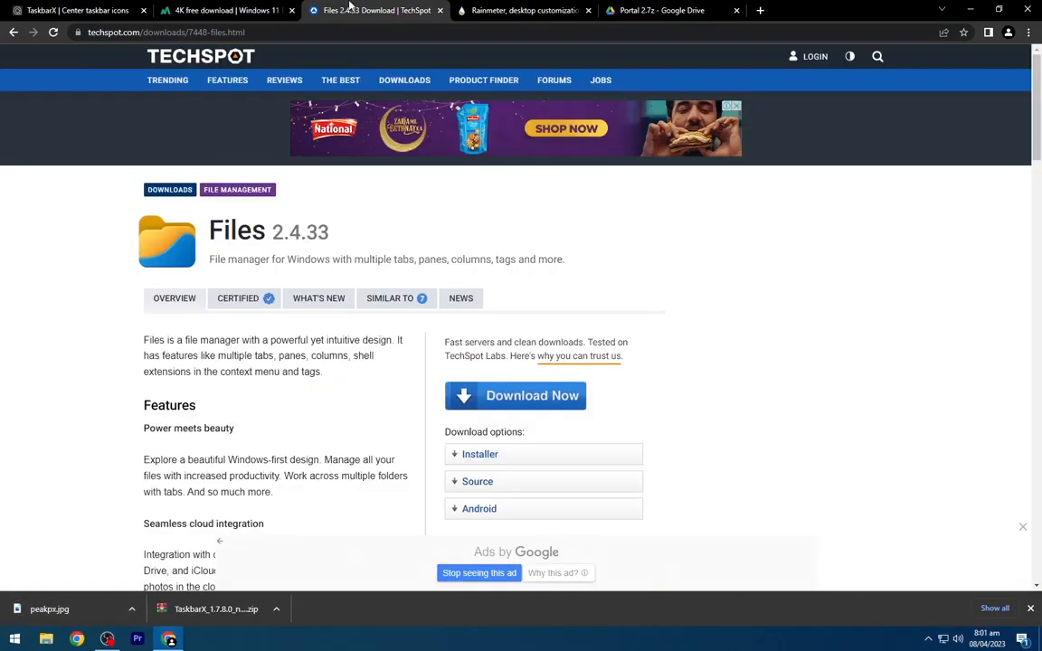
# Start the Files-2.4.33.exe download from TechSpot and return to the desktop.
pyautogui.doubleClick(237, 232)
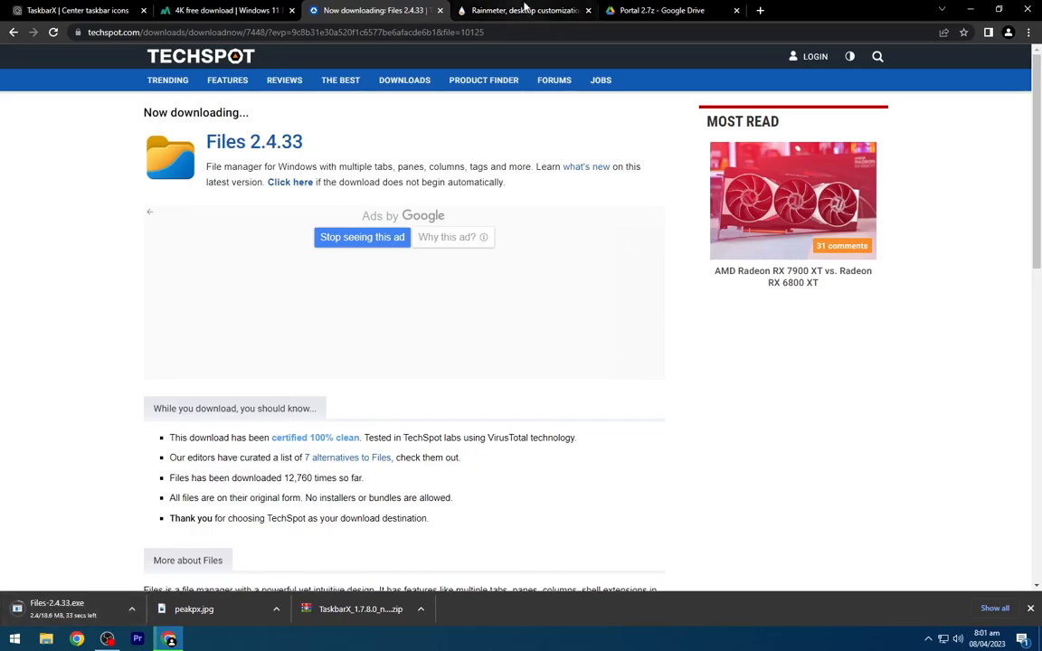
pyautogui.click(524, 11)
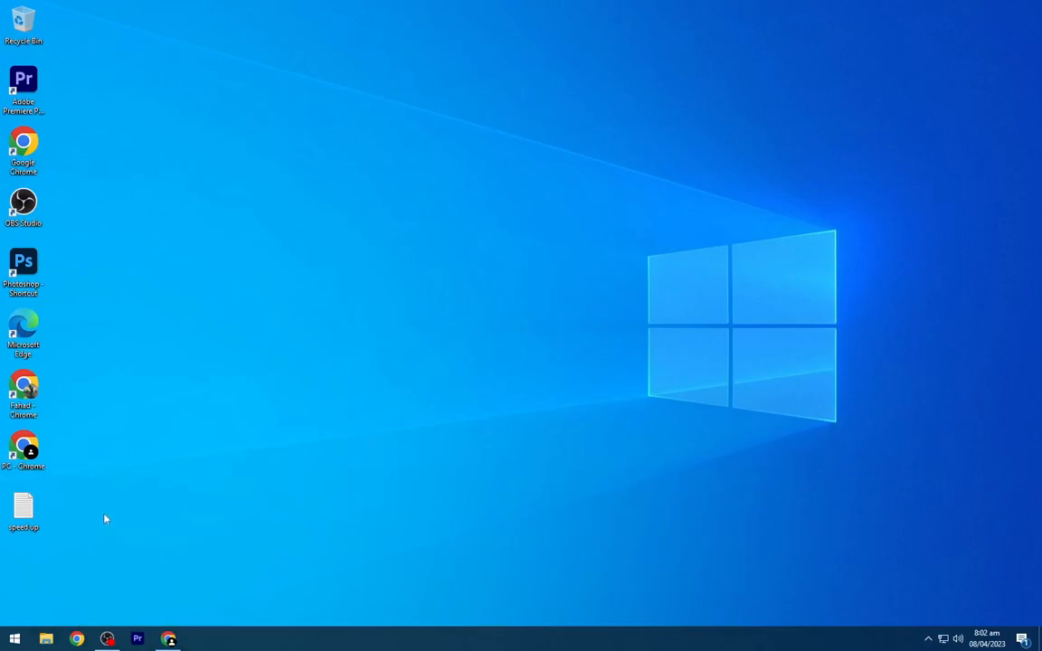
# Run Files-2.4.33.exe from Downloads, launch Files after install, and leave the desktop showing.
pyautogui.click(47, 640)
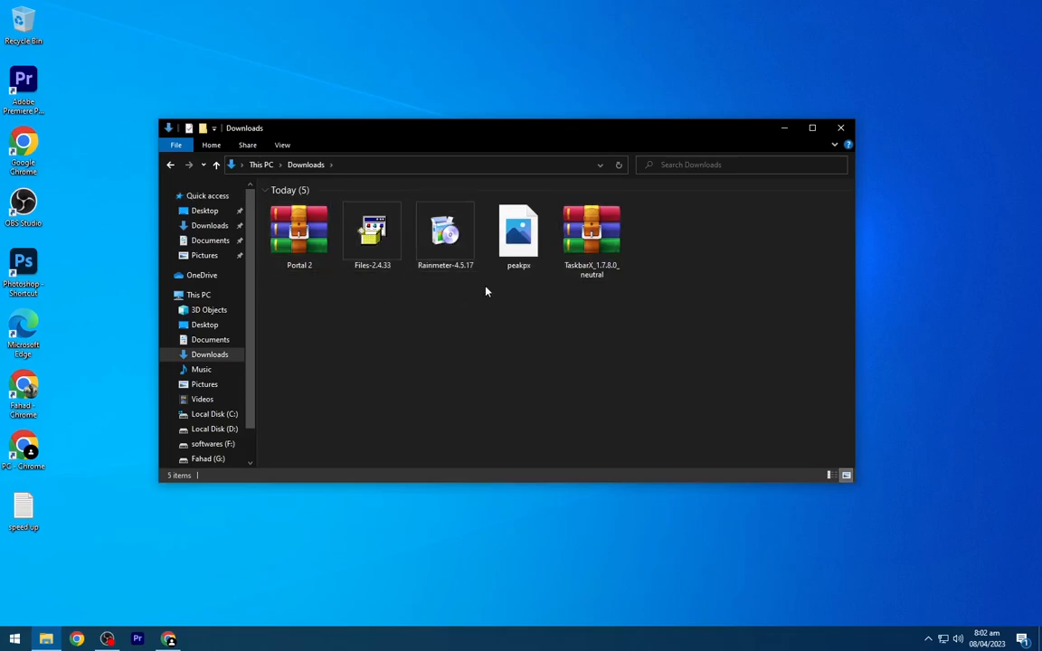
pyautogui.rightClick(373, 231)
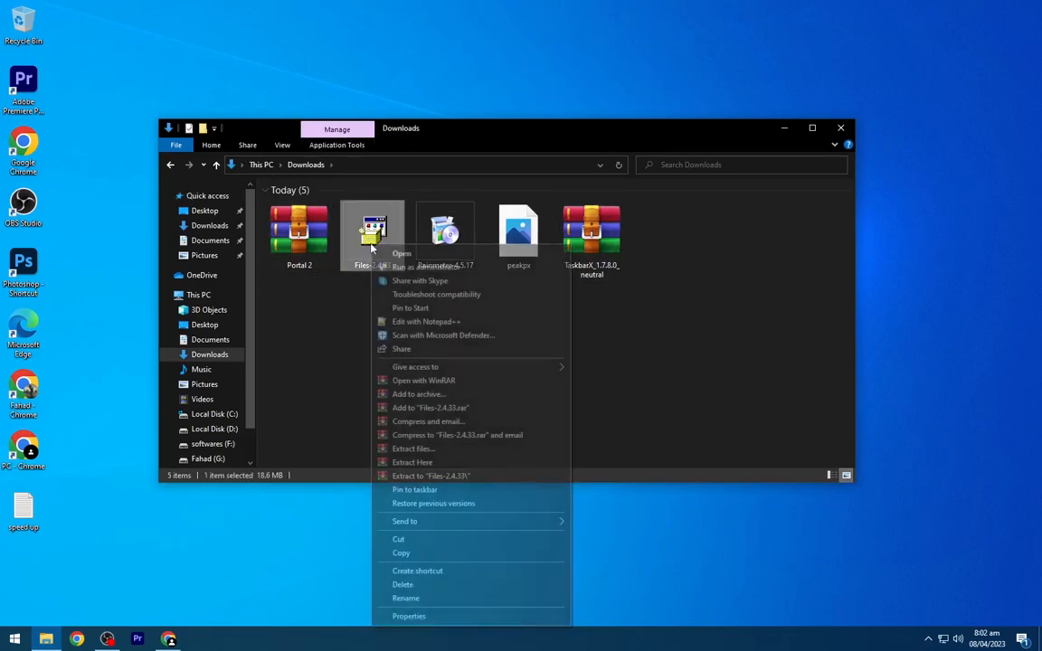
pyautogui.click(412, 463)
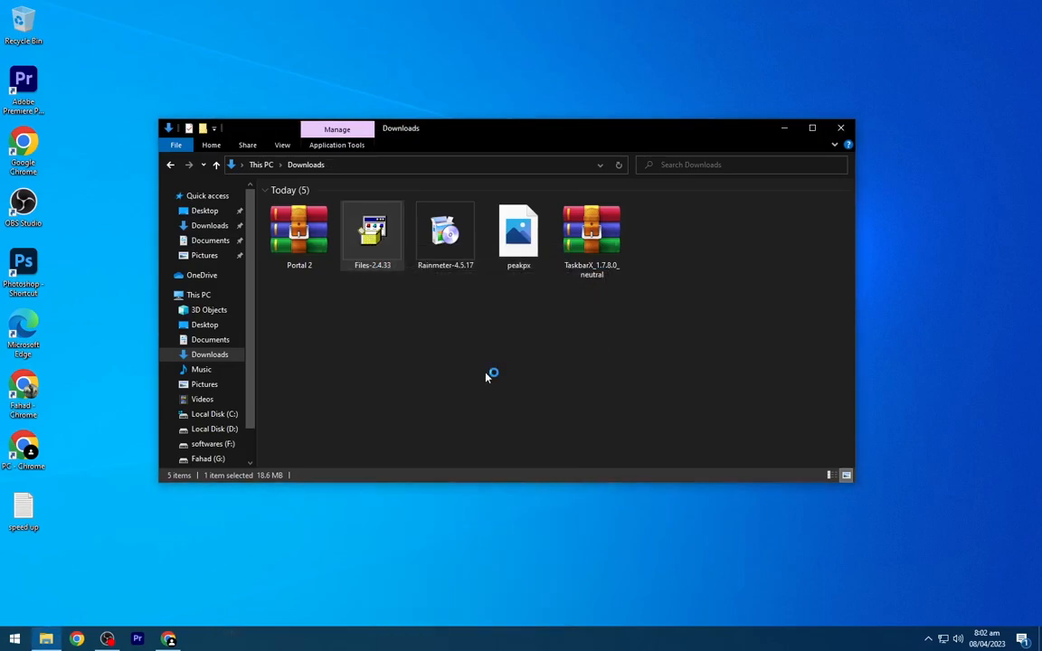
pyautogui.doubleClick(372, 231)
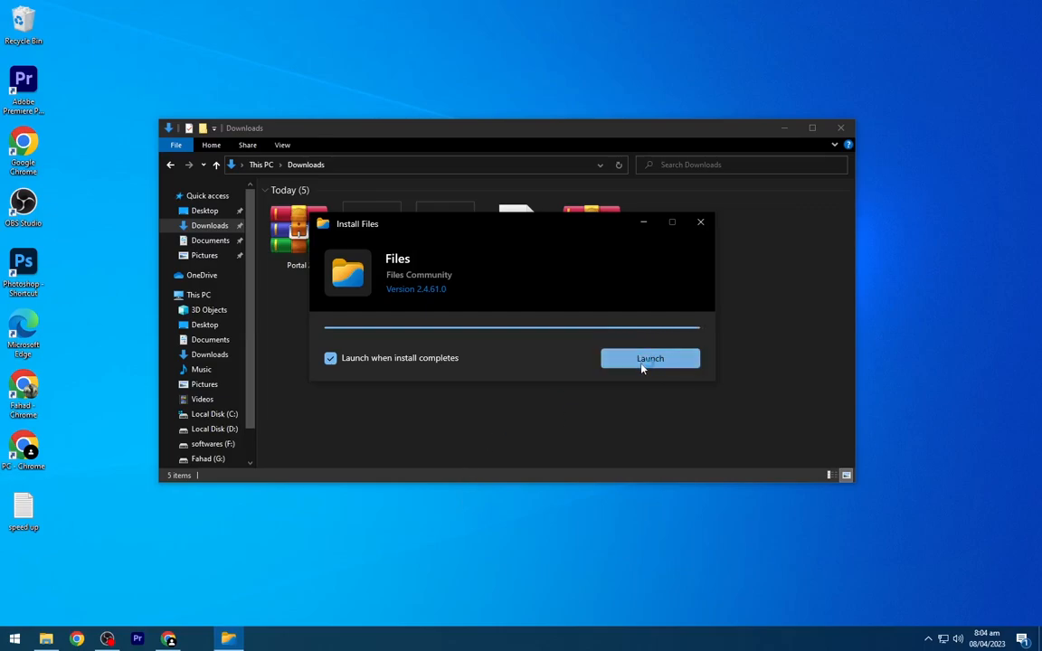
pyautogui.click(649, 358)
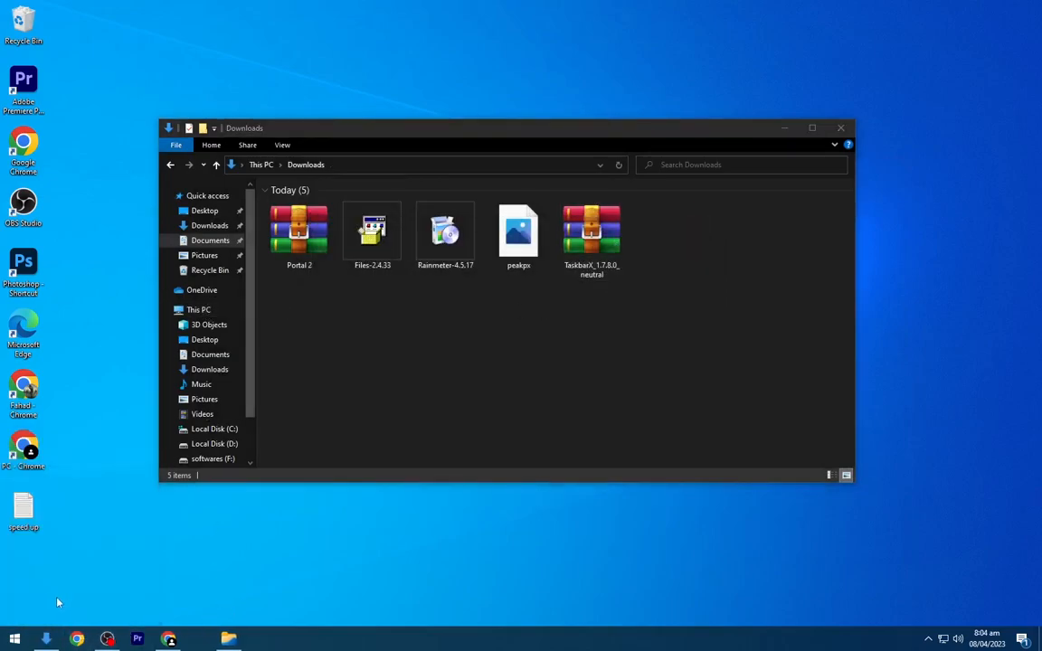
pyautogui.rightClick(228, 640)
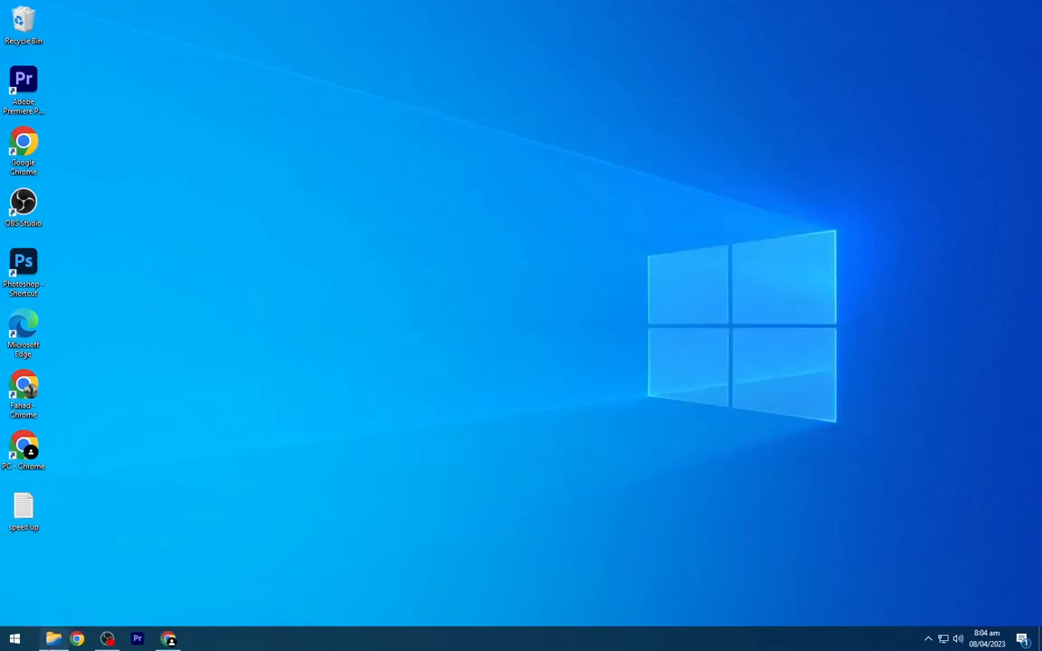
# Set the Default theme with a grey custom background colour, view Advanced, and close Settings.
pyautogui.click(47, 639)
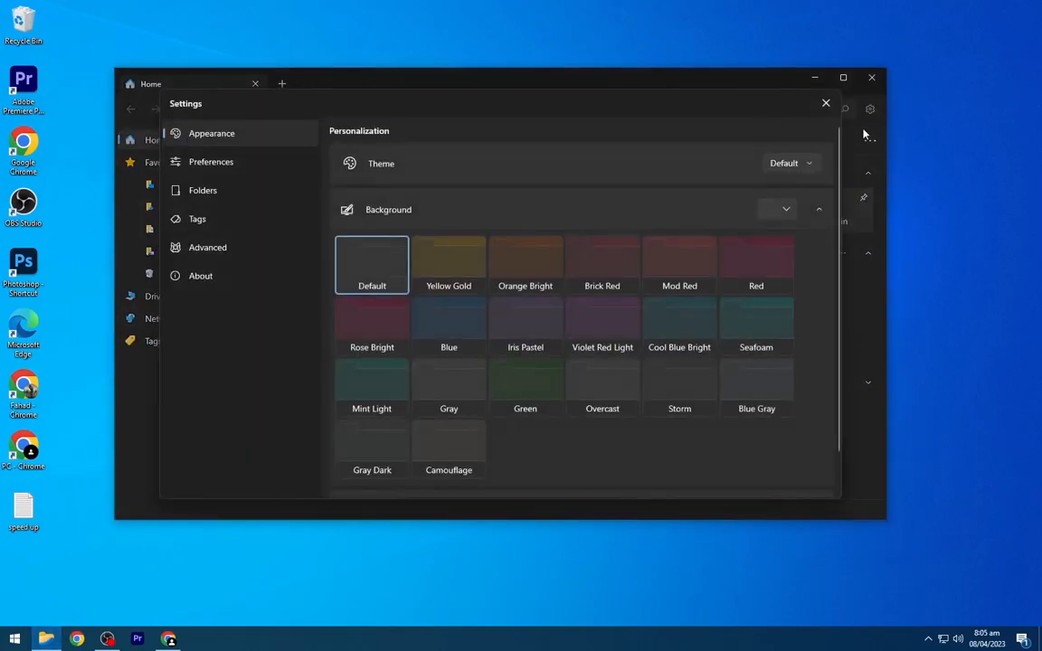
pyautogui.click(790, 163)
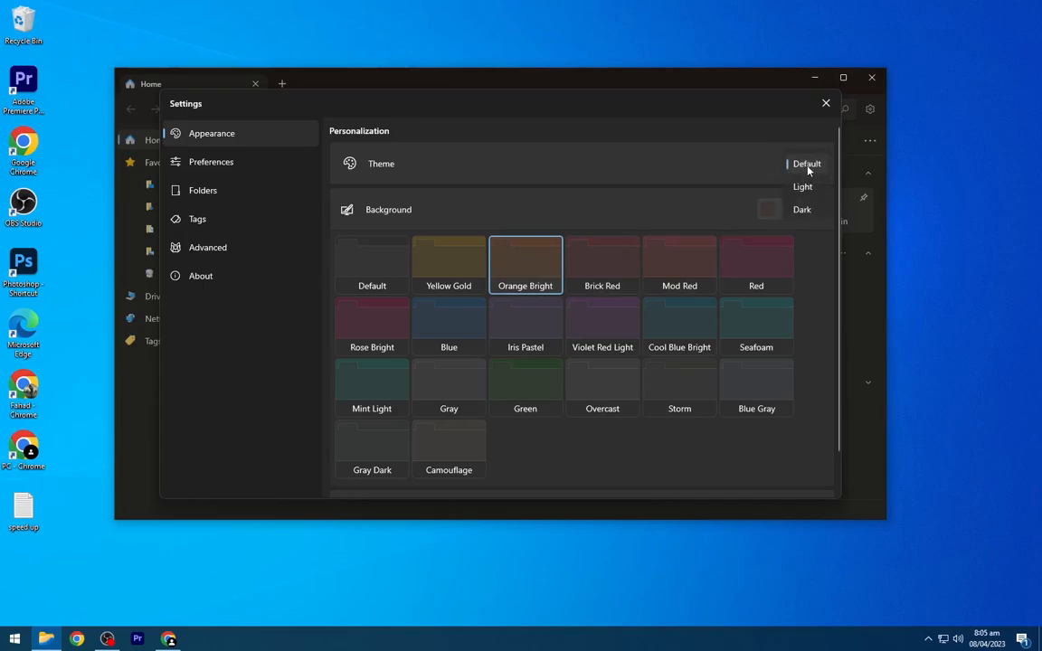
pyautogui.click(801, 210)
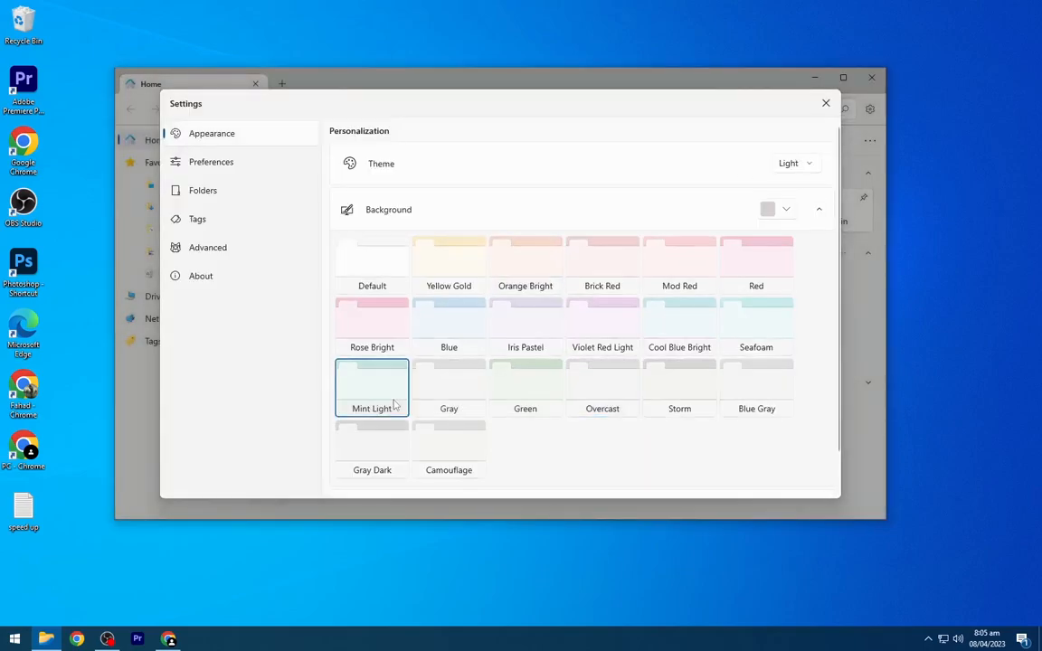
pyautogui.click(785, 210)
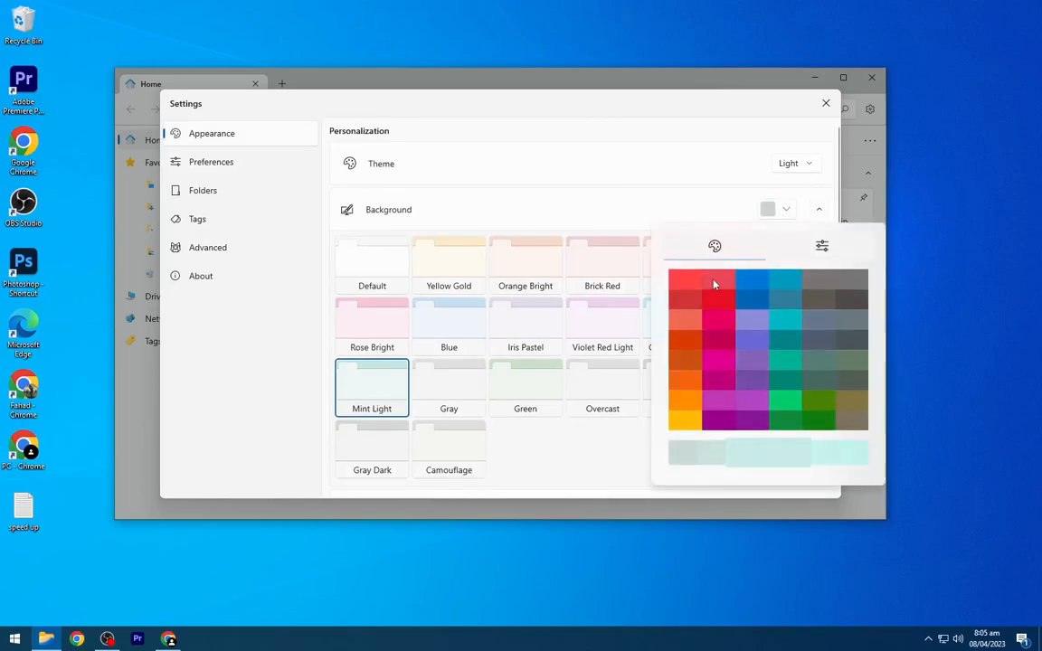
pyautogui.click(718, 340)
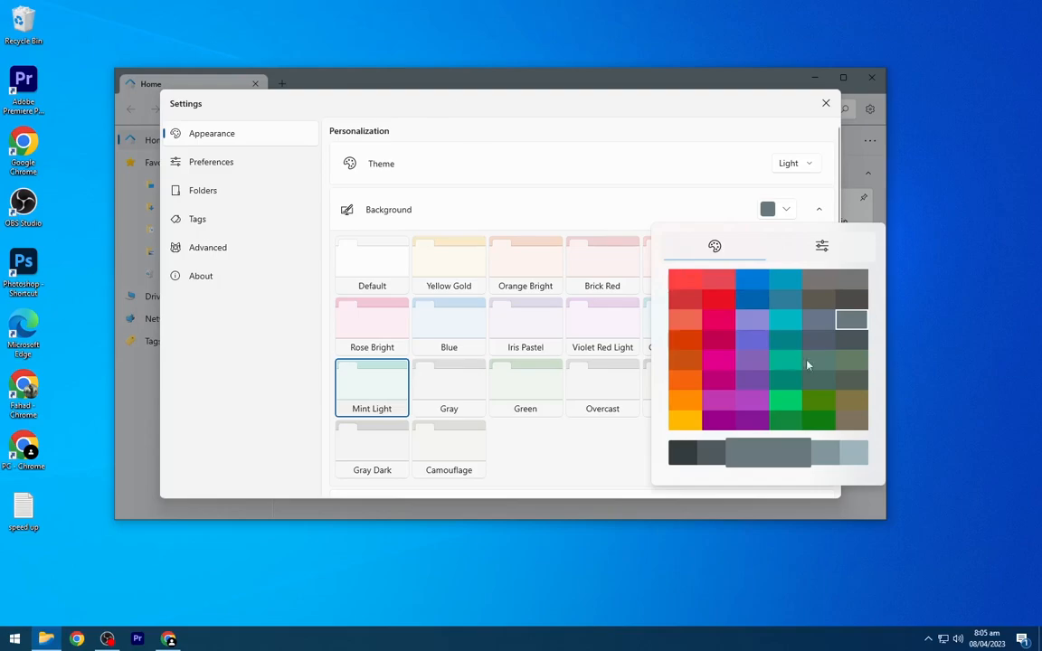
pyautogui.click(208, 246)
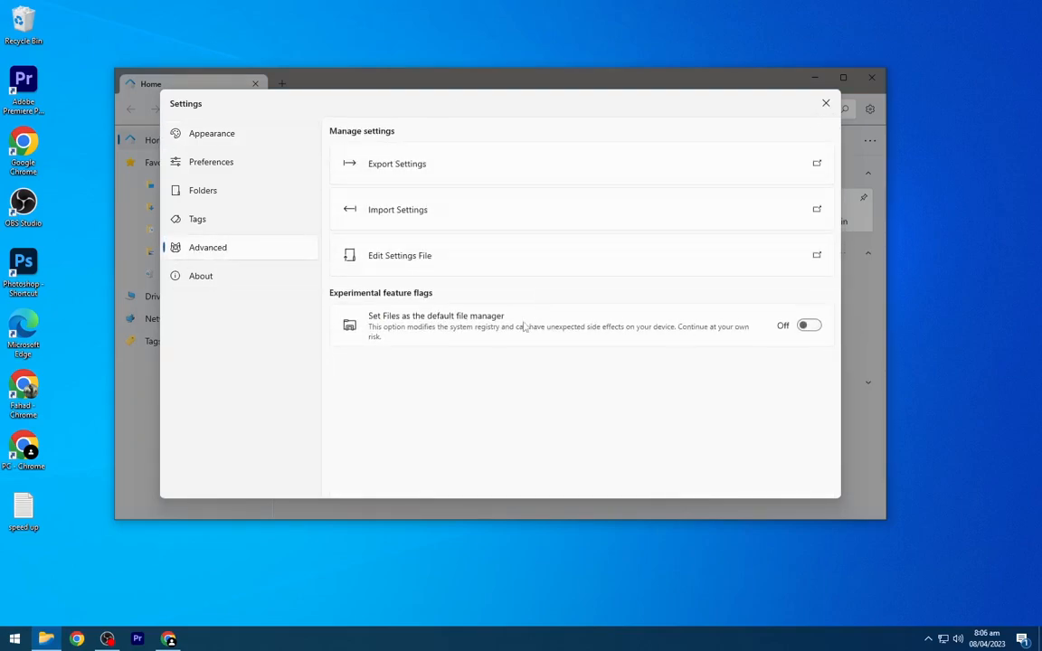
pyautogui.click(825, 101)
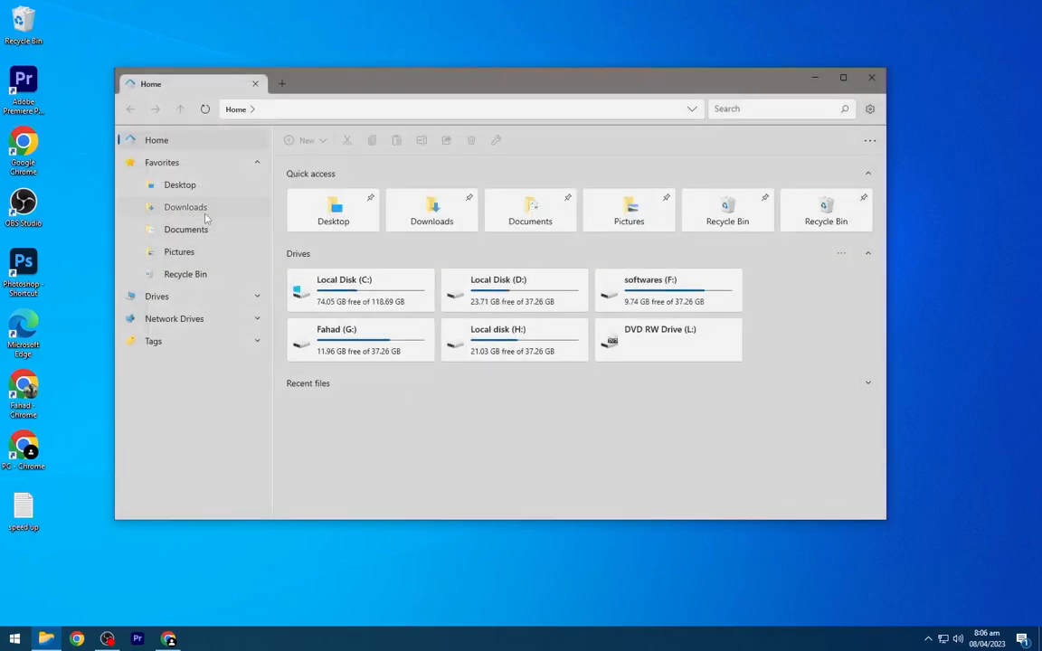
# In Downloads as large icons, extract Portal 2.7z and TaskbarX zip here and permanently delete both archives.
pyautogui.click(185, 206)
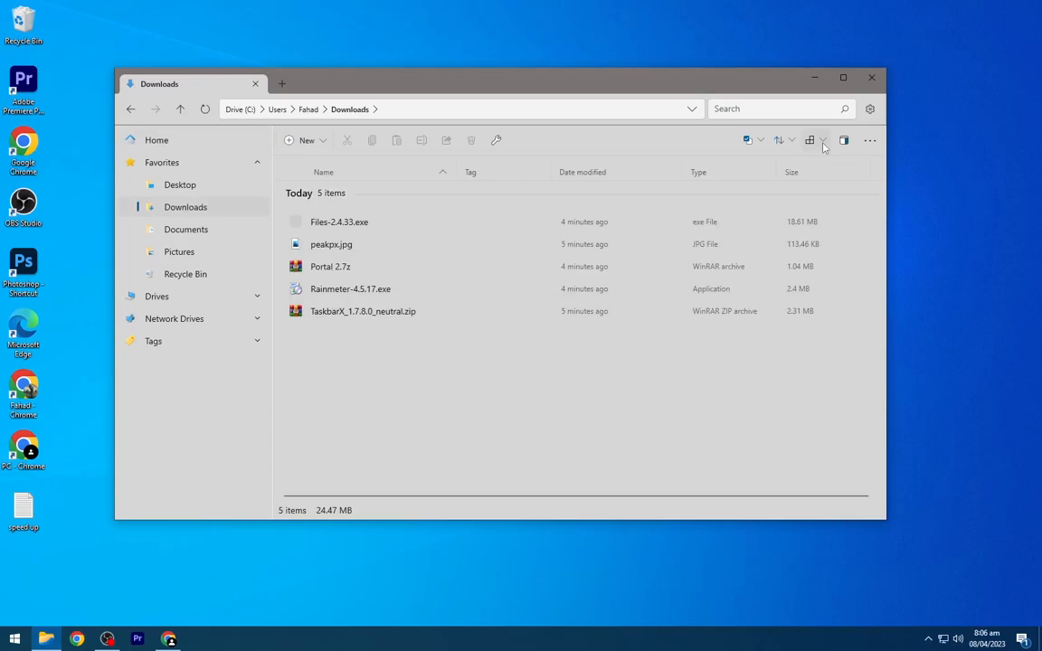
pyautogui.click(823, 141)
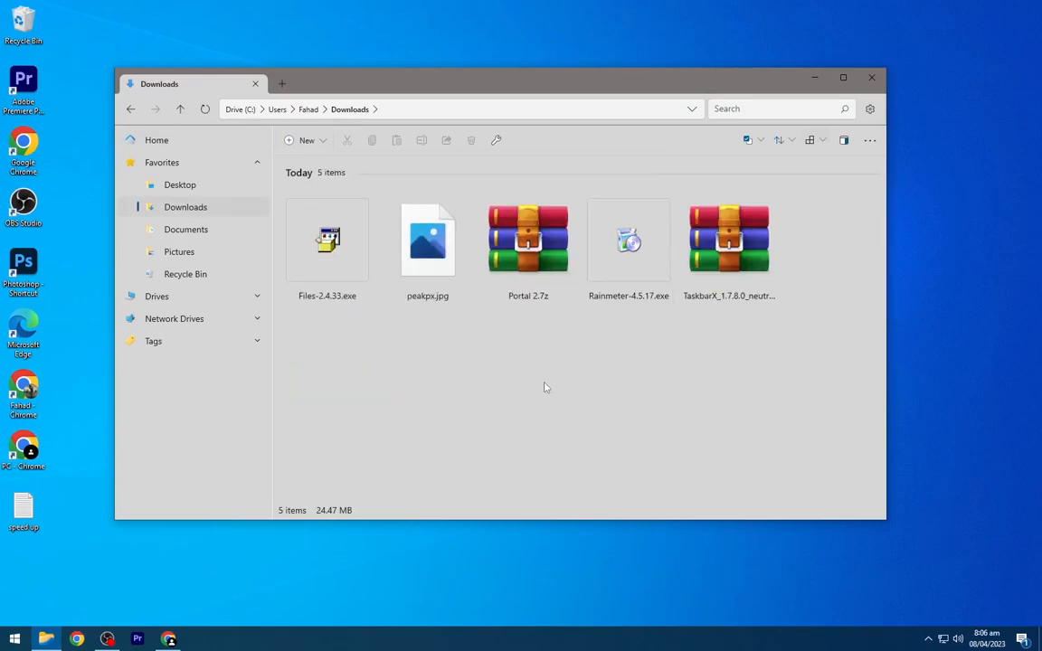
pyautogui.rightClick(528, 238)
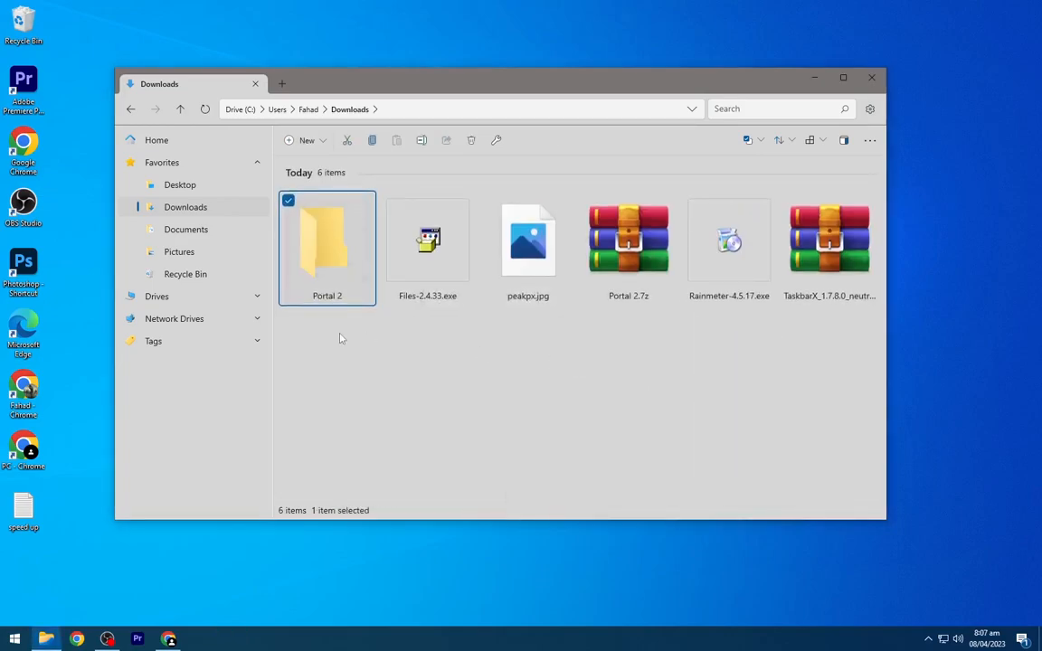
pyautogui.rightClick(828, 239)
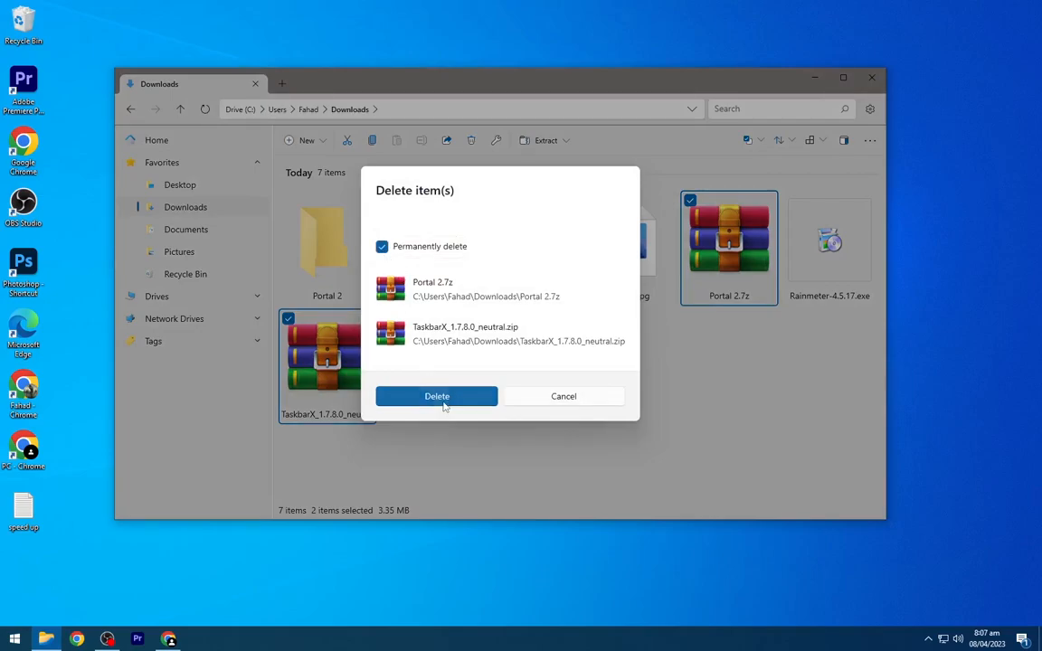
pyautogui.click(438, 396)
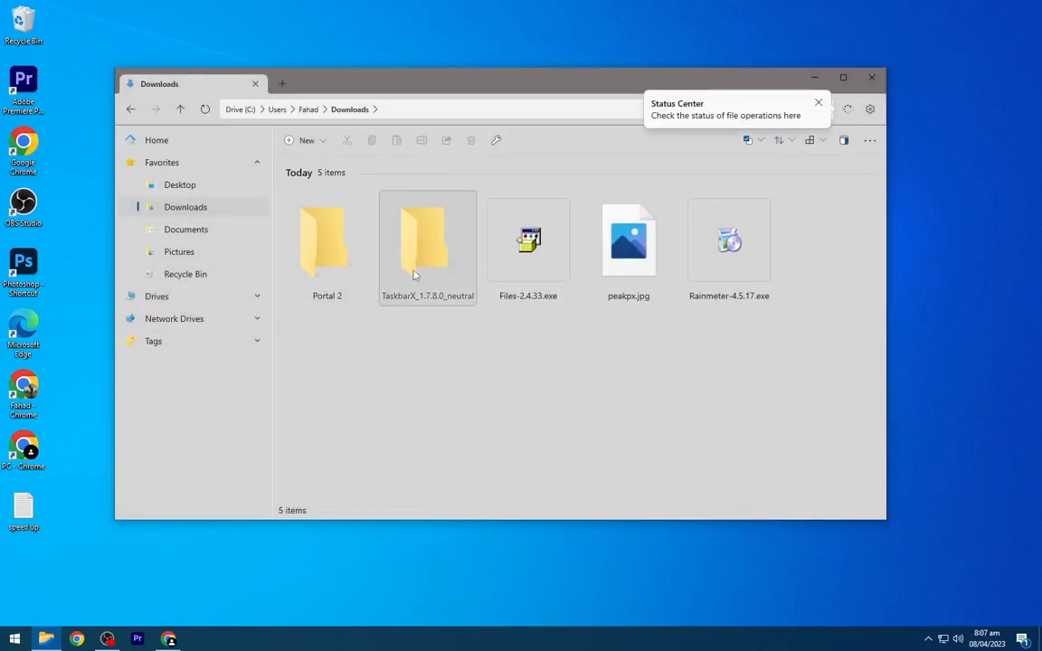
# Start the Rainmeter-4.5.17.exe installer from Downloads.
pyautogui.click(729, 239)
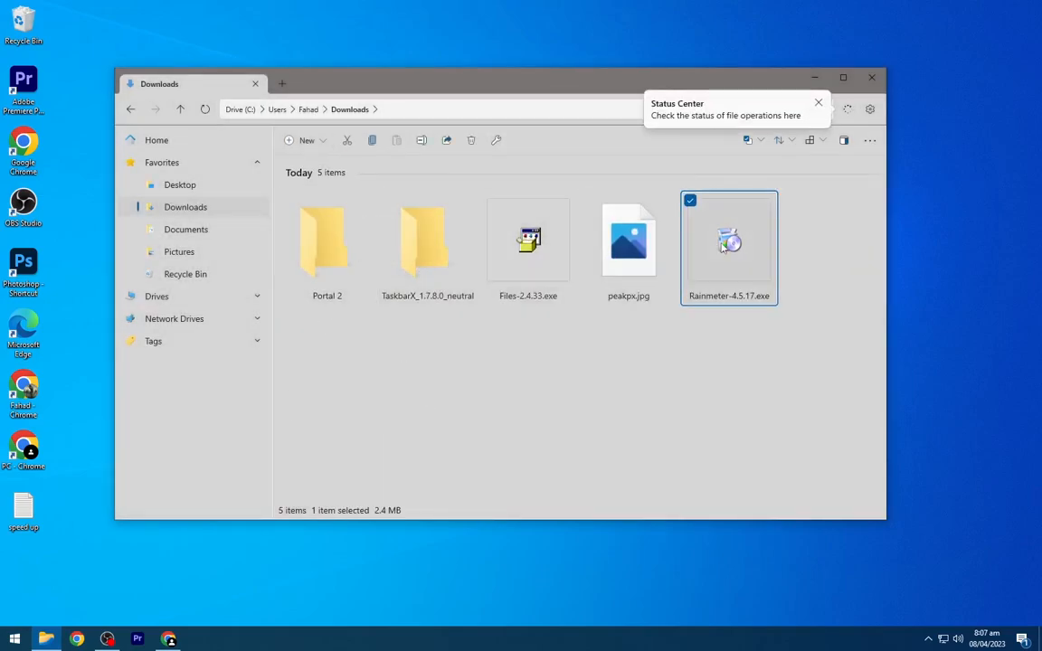
pyautogui.doubleClick(729, 239)
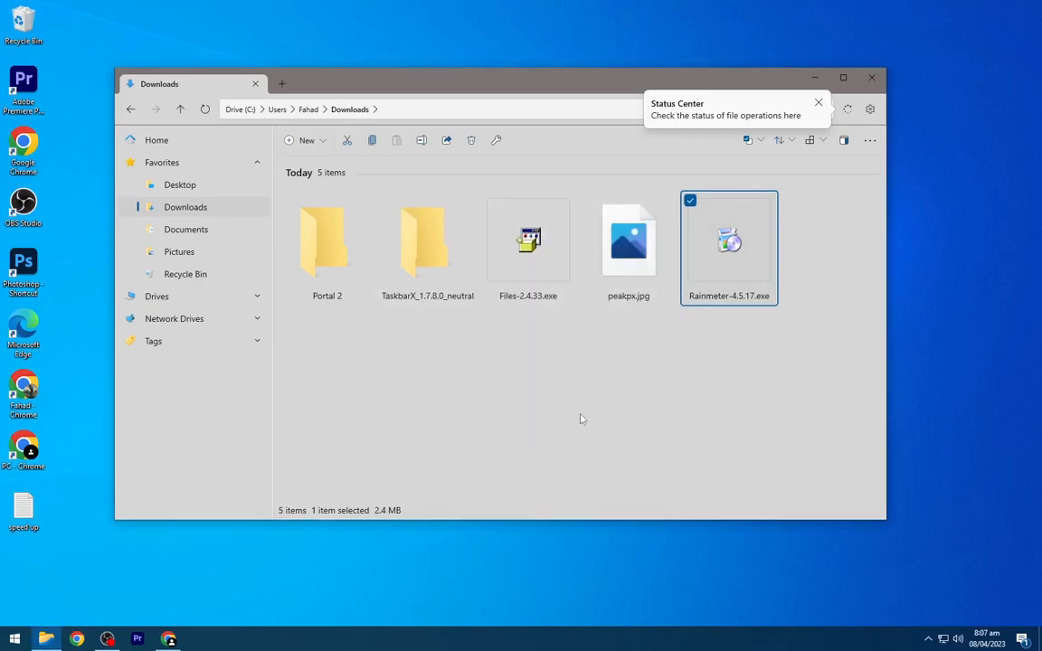
# Run the Rainmeter installer, unload its default desktop skin, and bring Files back to Downloads.
pyautogui.doubleClick(729, 239)
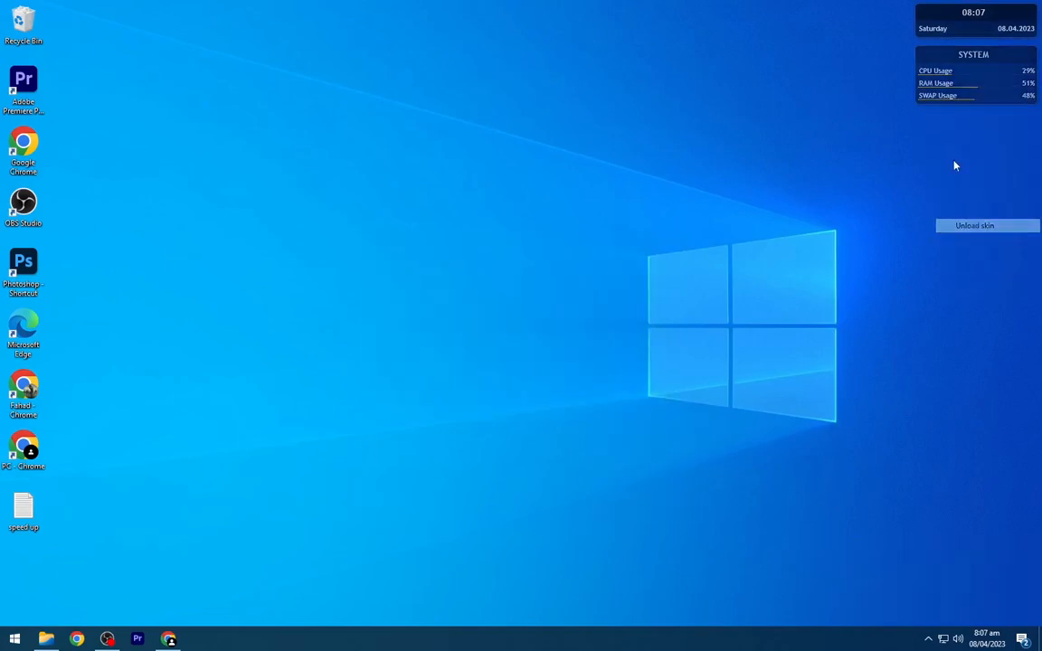
pyautogui.click(973, 225)
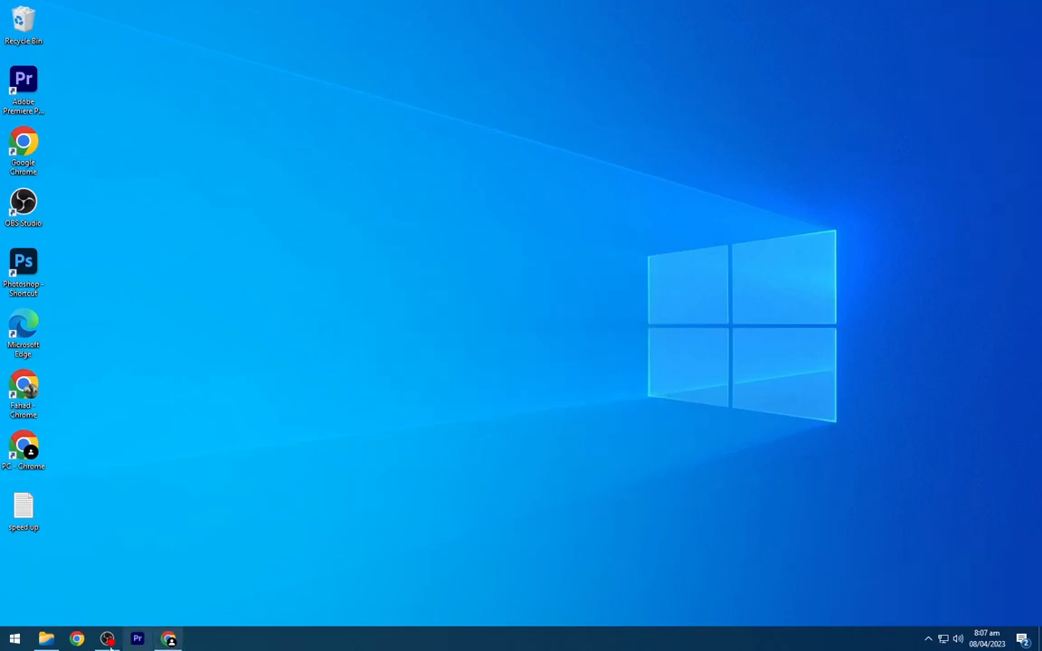
pyautogui.click(47, 638)
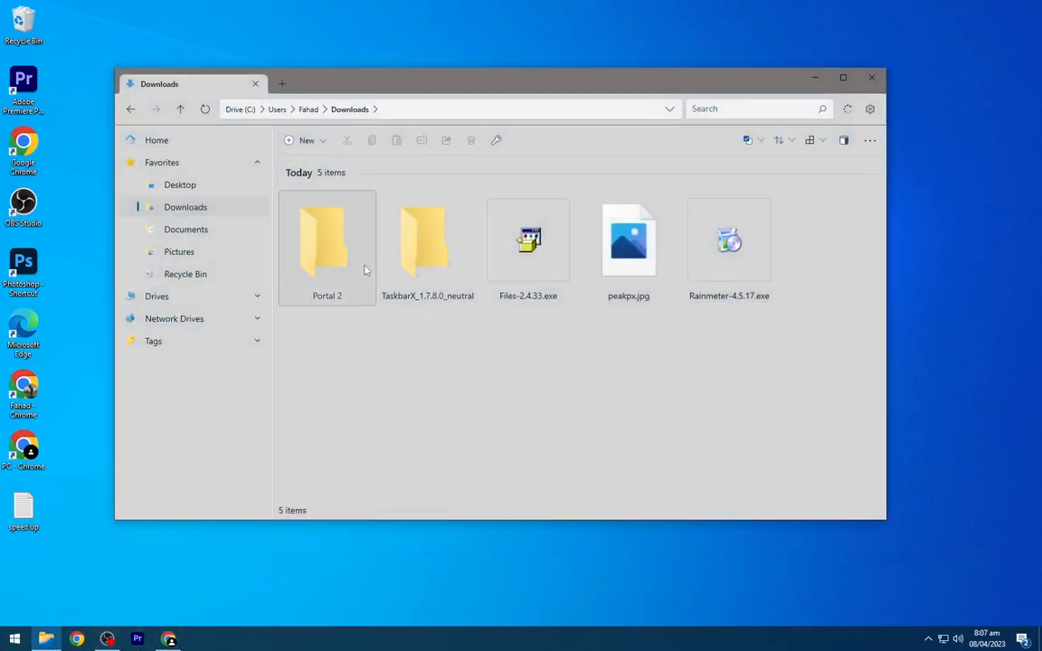
# Copy the DOCK folder from Portal 2 into Documents > Rainmeter > Skins, then return to Downloads.
pyautogui.doubleClick(326, 239)
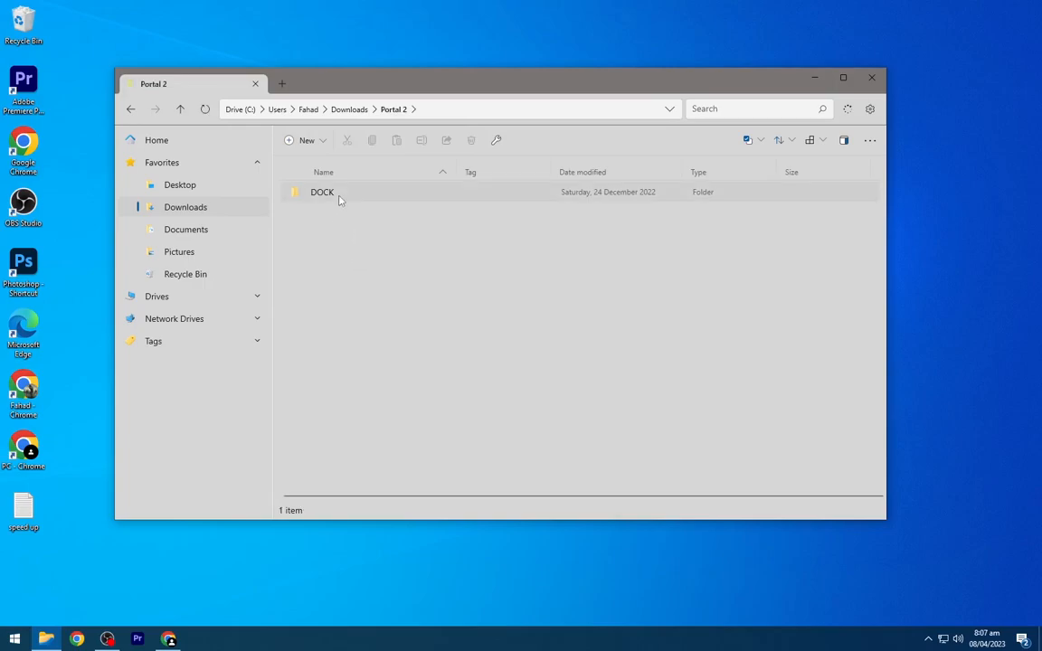
pyautogui.click(322, 192)
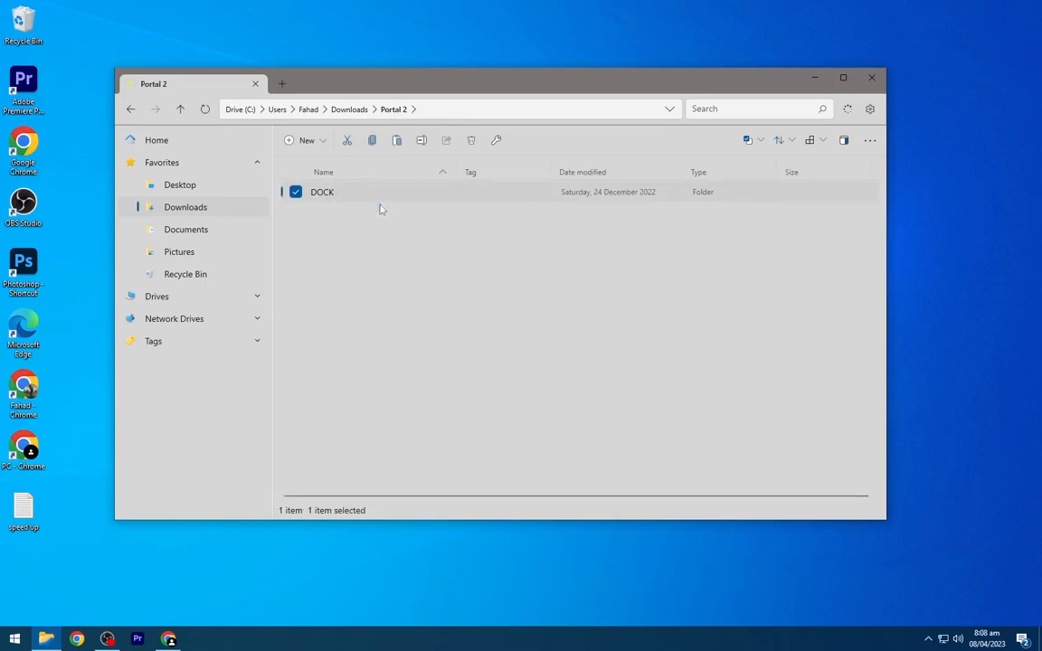
pyautogui.click(185, 228)
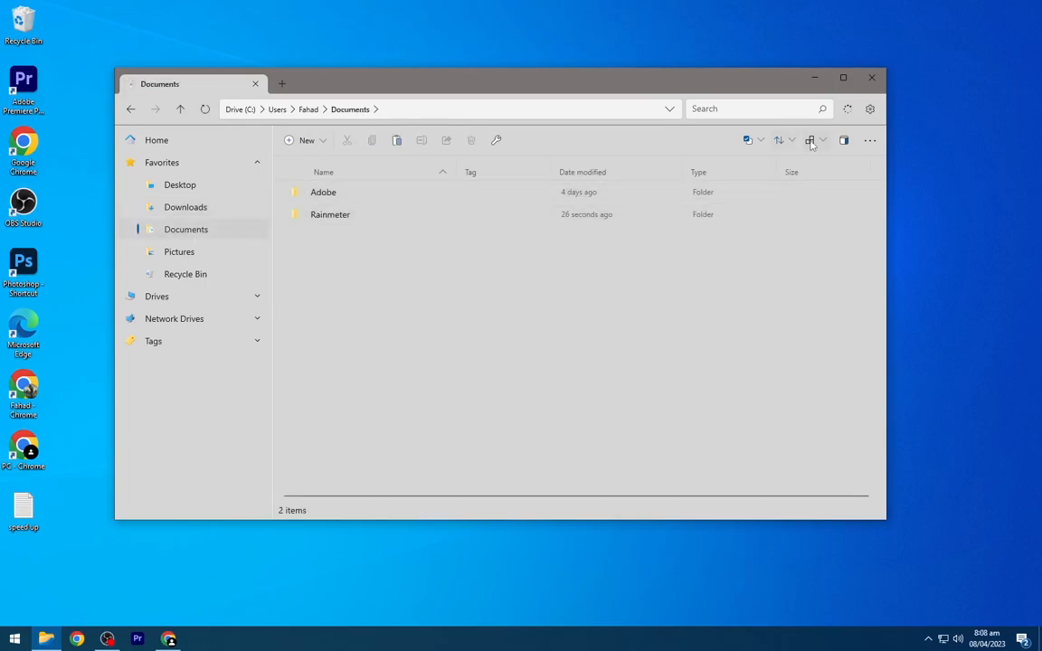
pyautogui.click(810, 141)
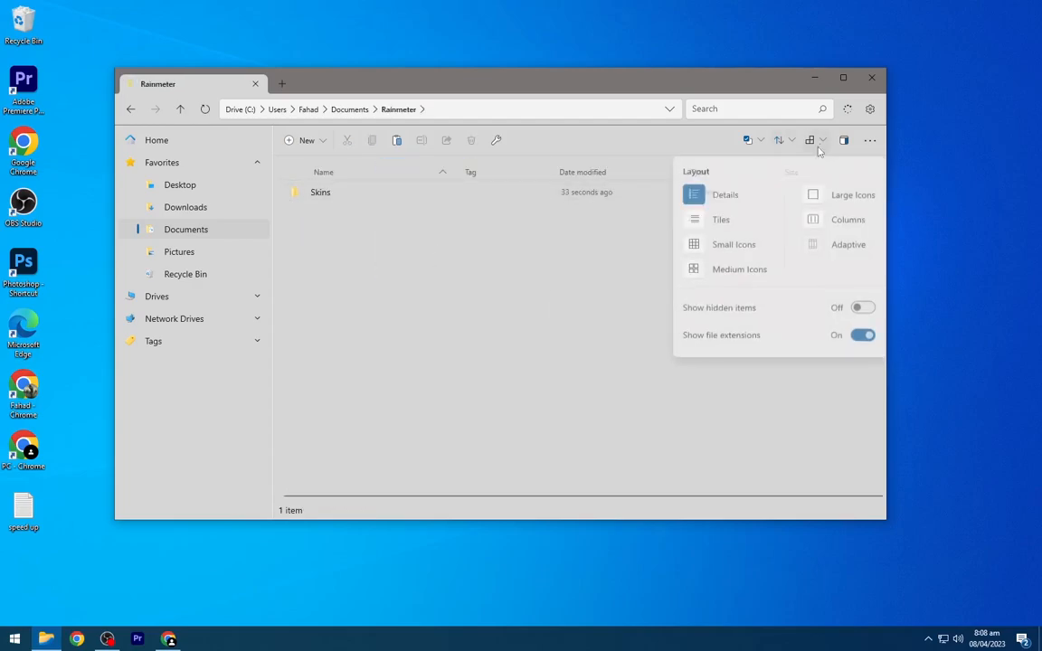
pyautogui.doubleClick(320, 192)
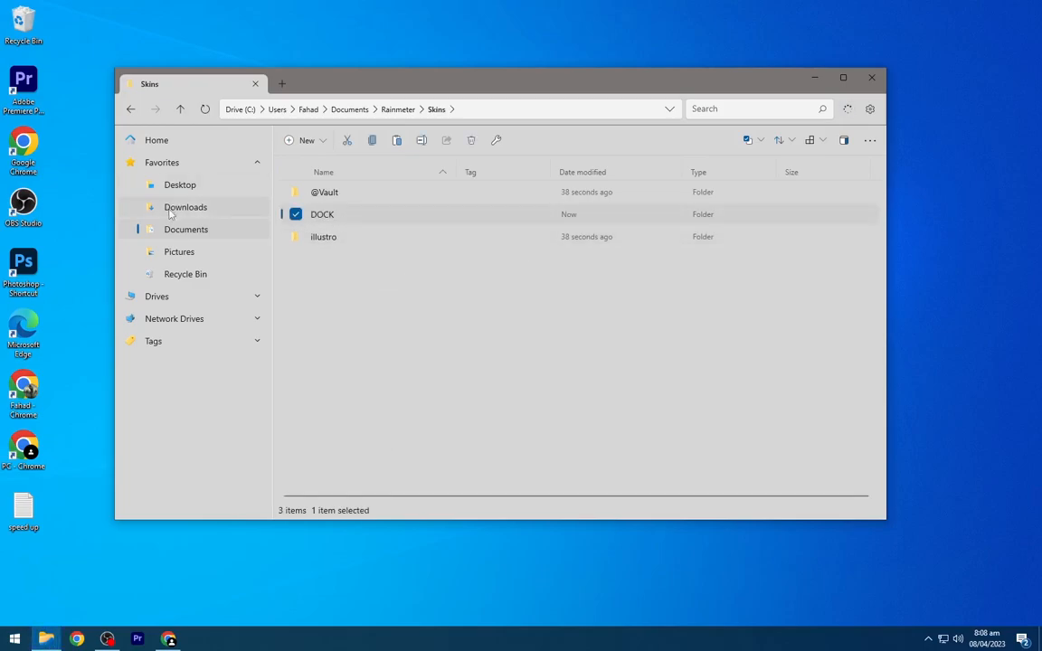
pyautogui.click(185, 206)
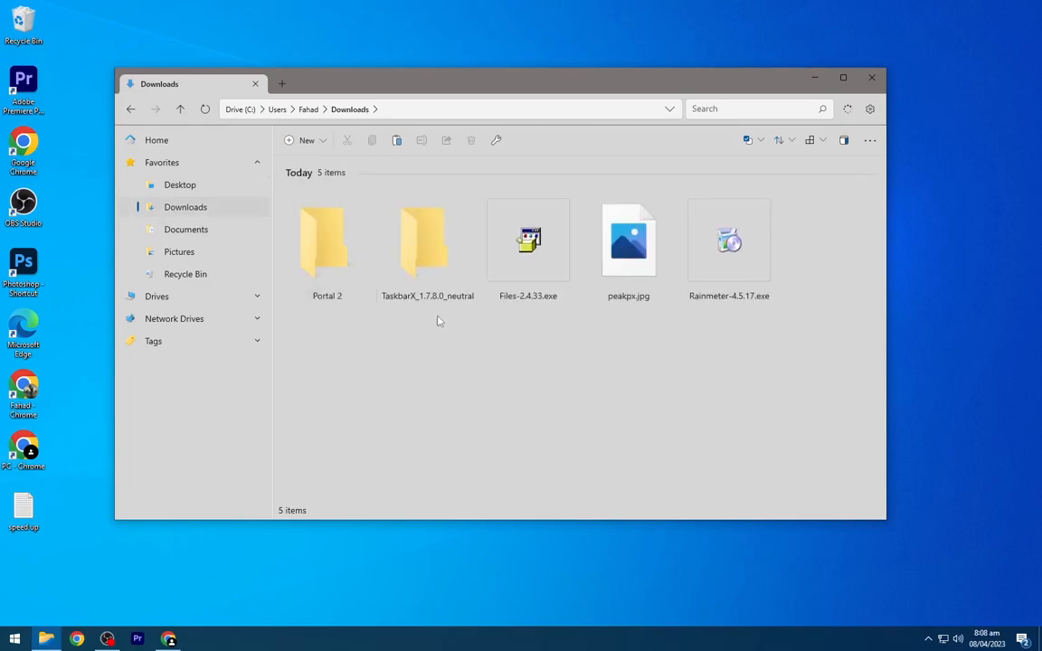
# Run TaskbarX.exe from its extracted folder so the taskbar icons move to the centre.
pyautogui.doubleClick(427, 239)
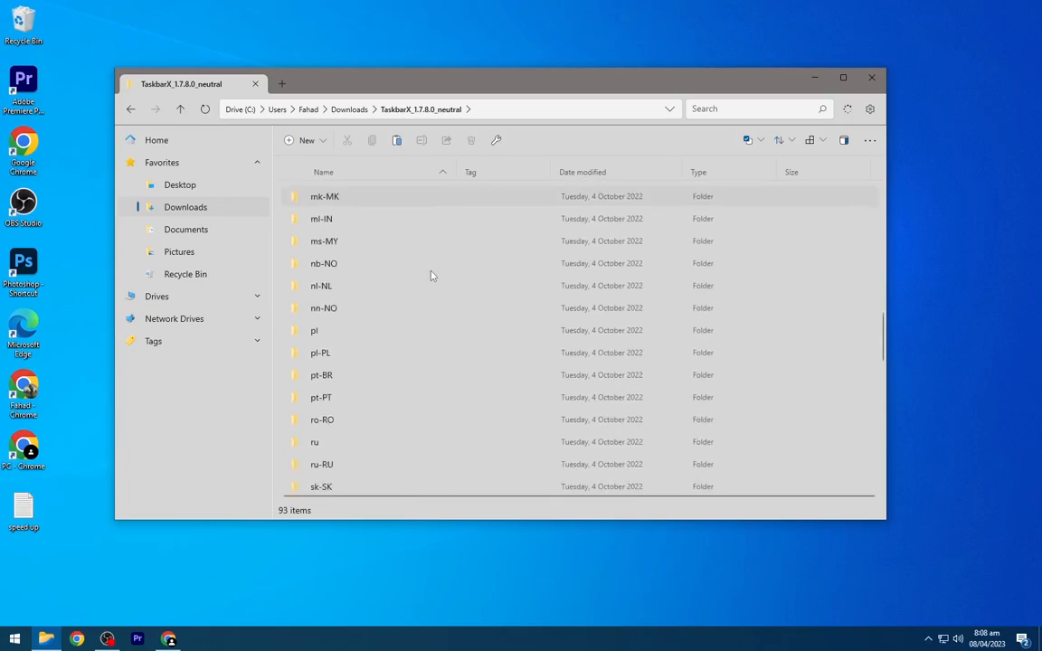
pyautogui.scroll(-3)
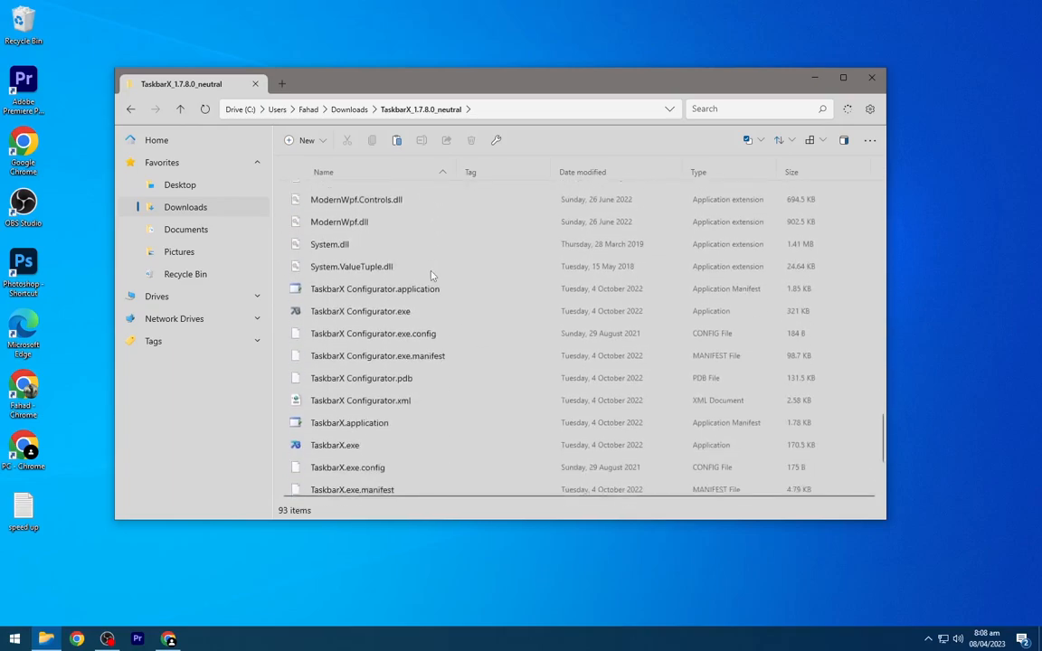
pyautogui.click(334, 391)
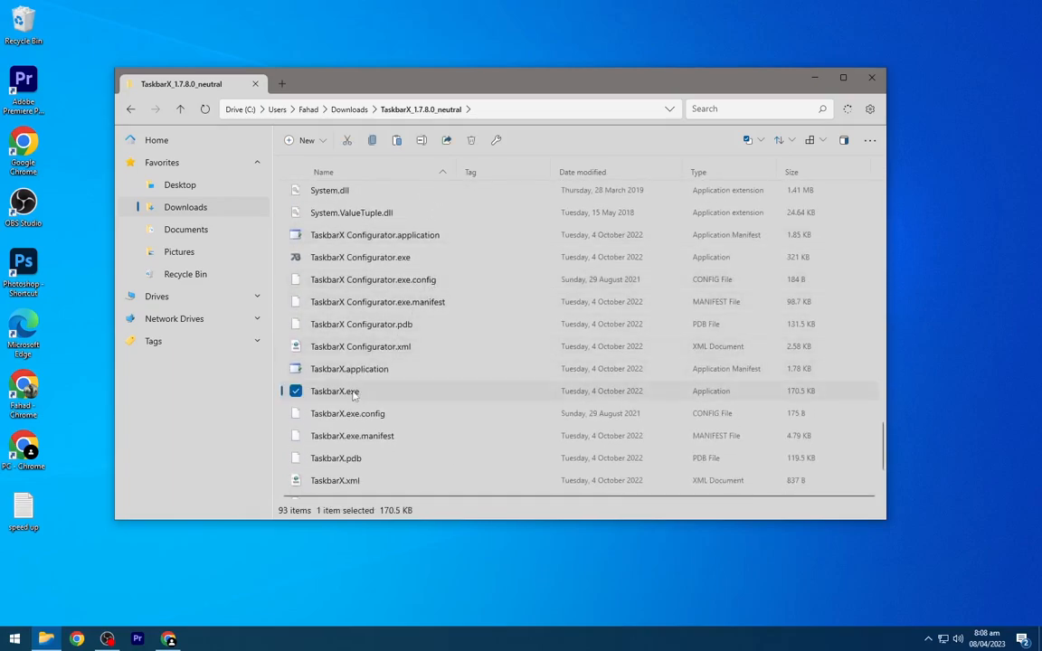
pyautogui.rightClick(334, 390)
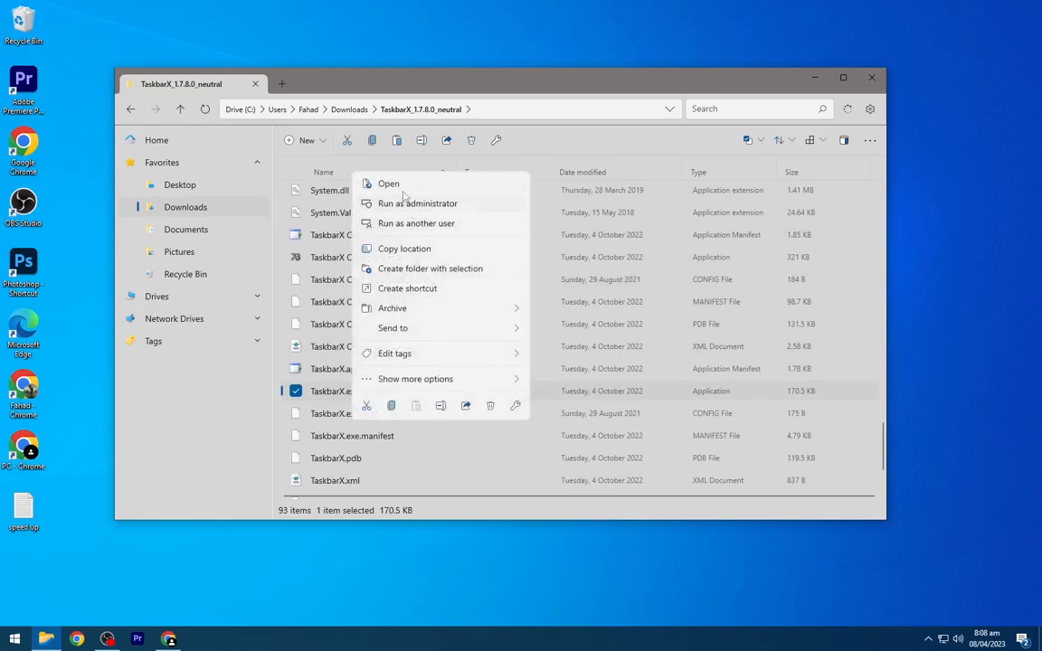
pyautogui.click(387, 184)
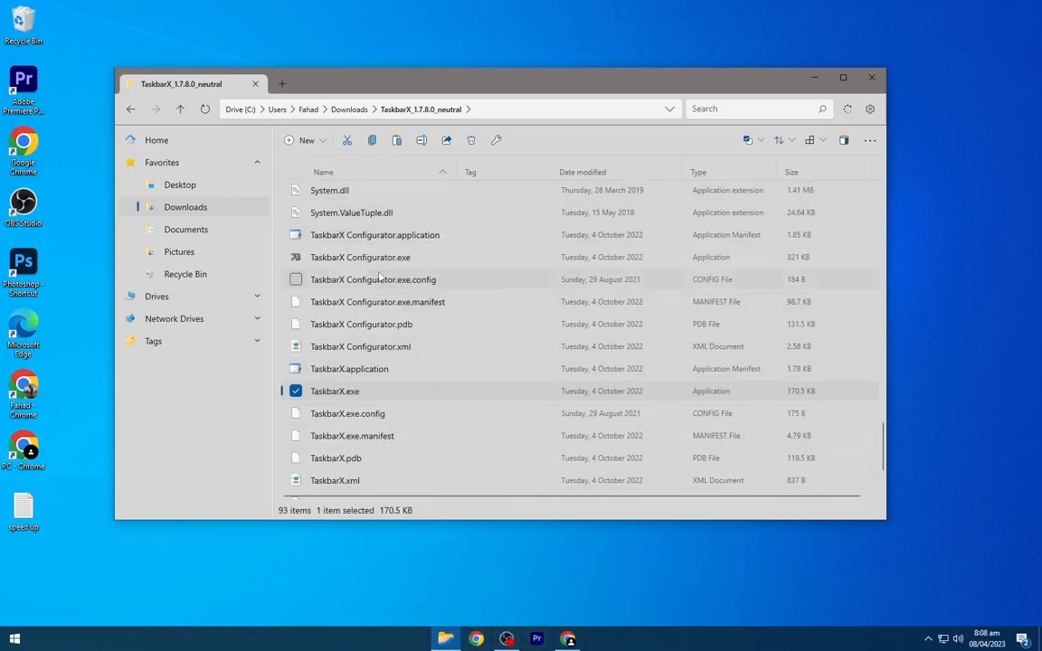
pyautogui.rightClick(360, 257)
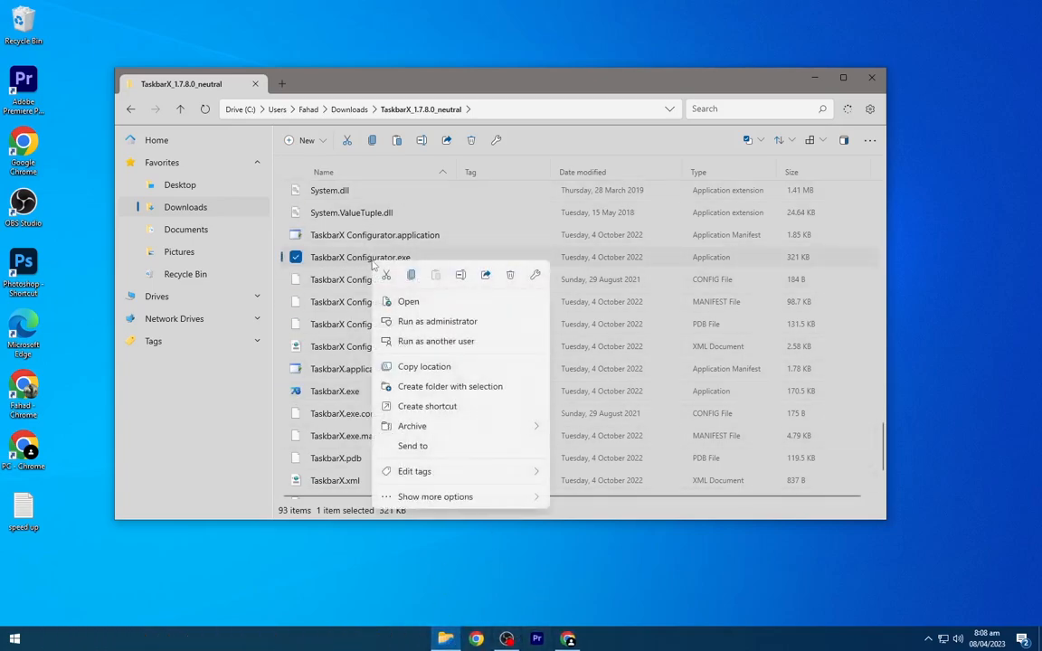
pyautogui.click(575, 261)
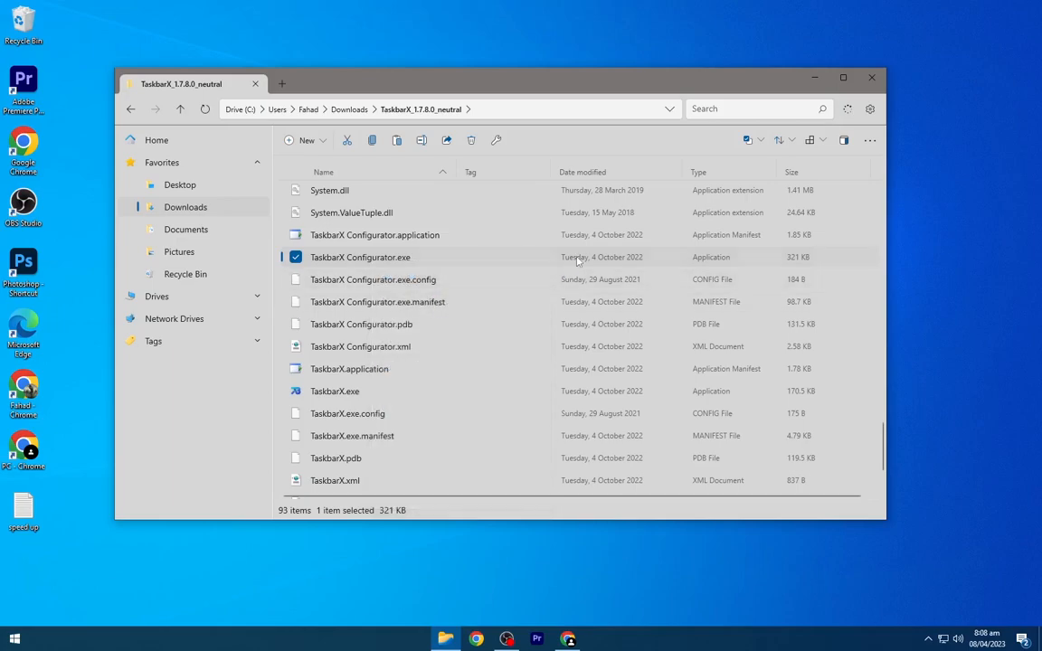
# In TaskbarX Configurator set the taskbar style to Transparent, apply it, and close the configurator.
pyautogui.doubleClick(360, 257)
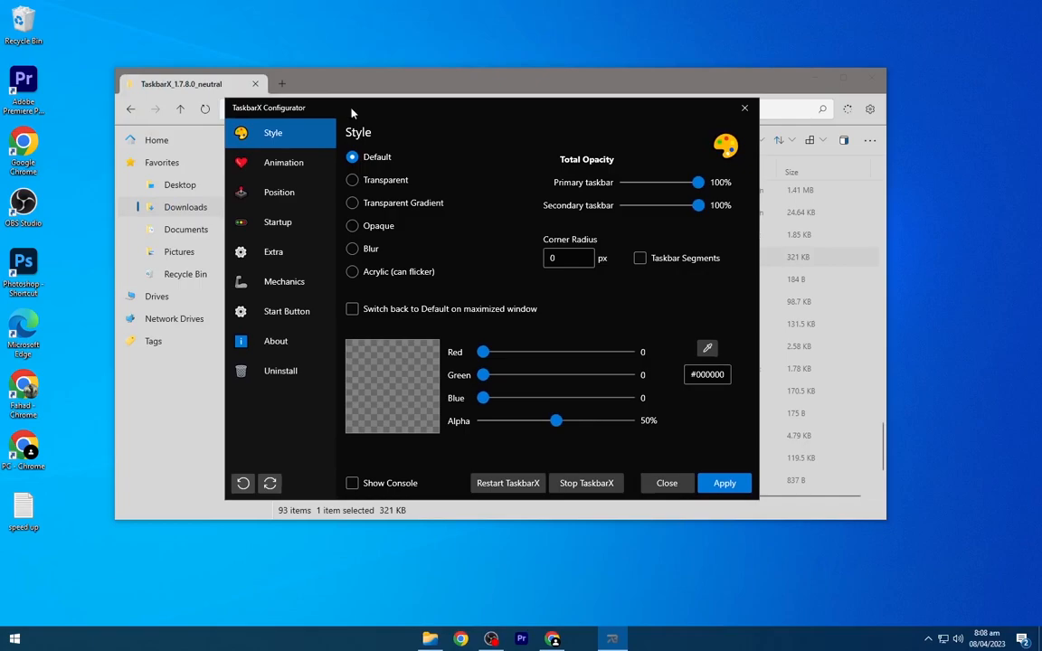
pyautogui.moveTo(360, 181)
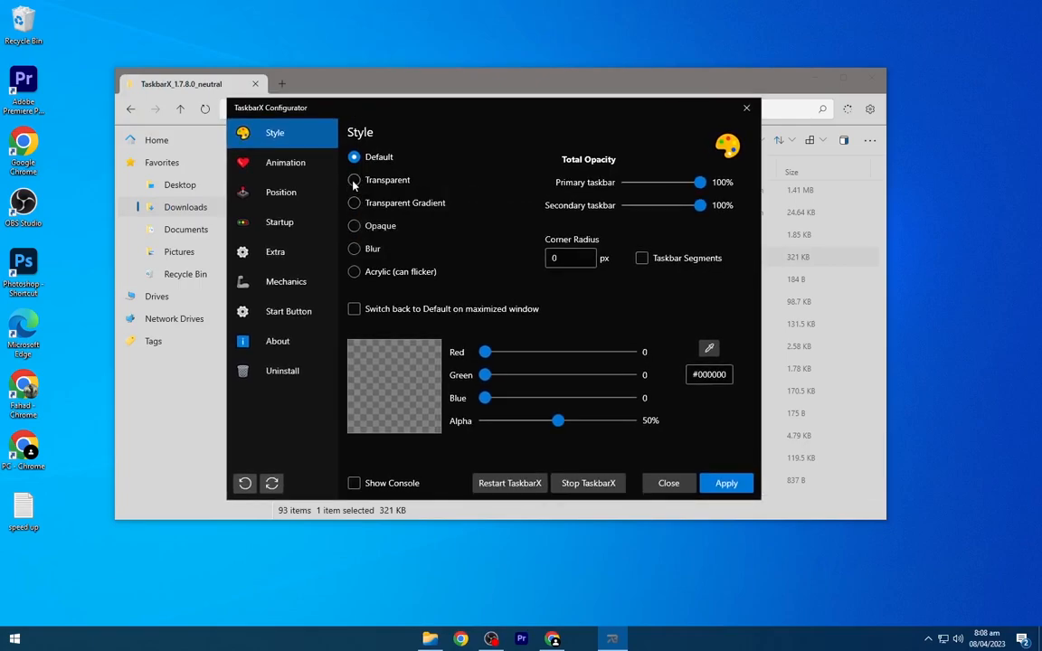
pyautogui.click(355, 180)
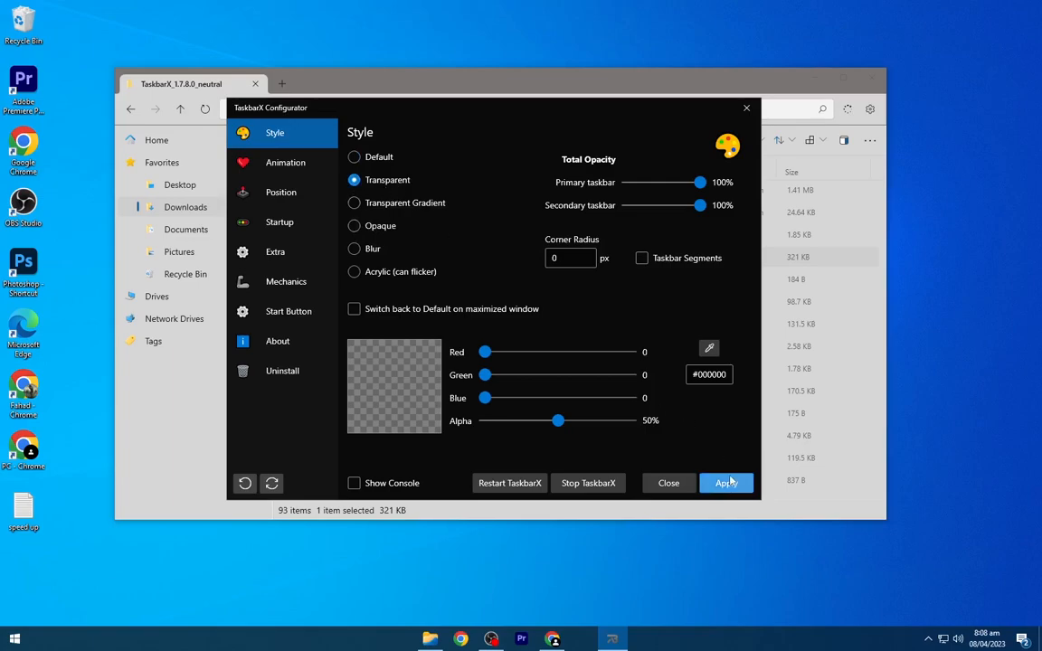
pyautogui.click(727, 481)
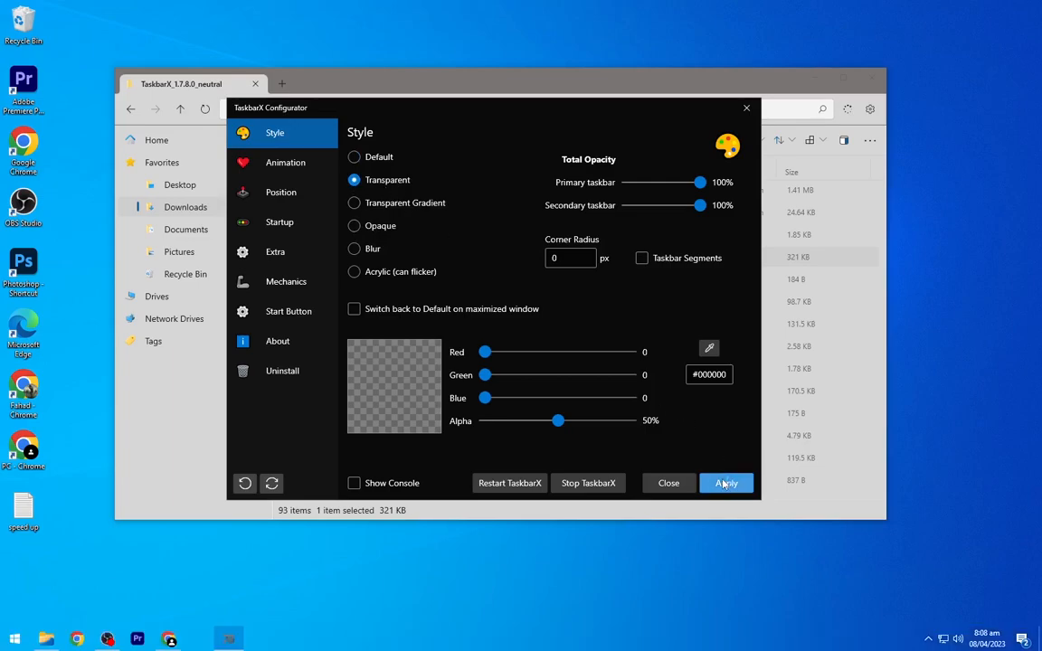
pyautogui.click(727, 481)
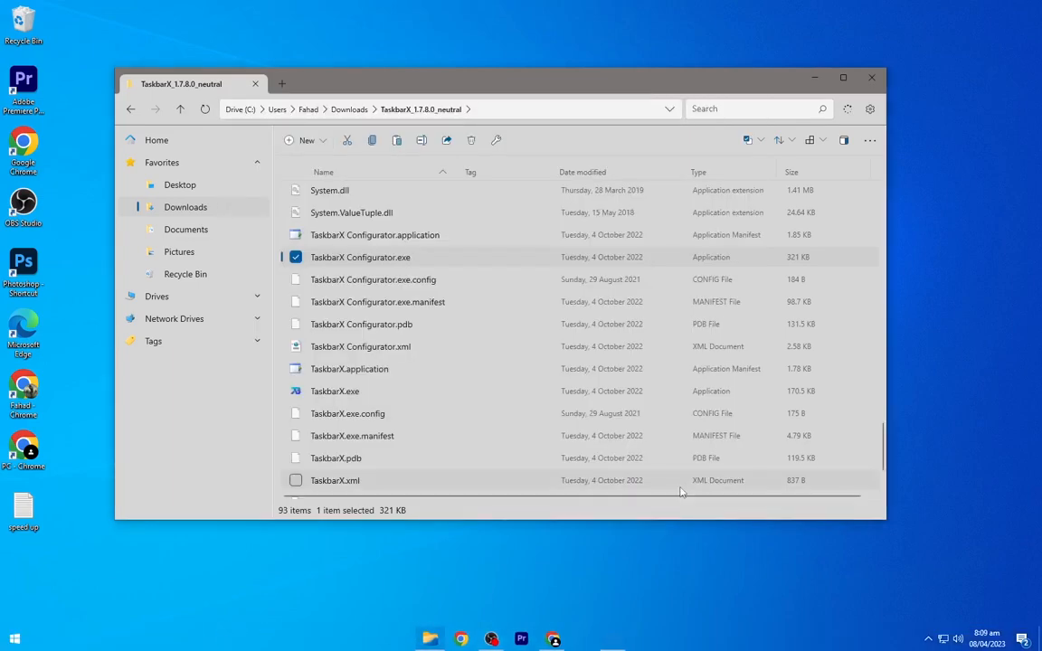
# Set peakgw.jpg from Downloads as the desktop background and close Files.
pyautogui.click(349, 109)
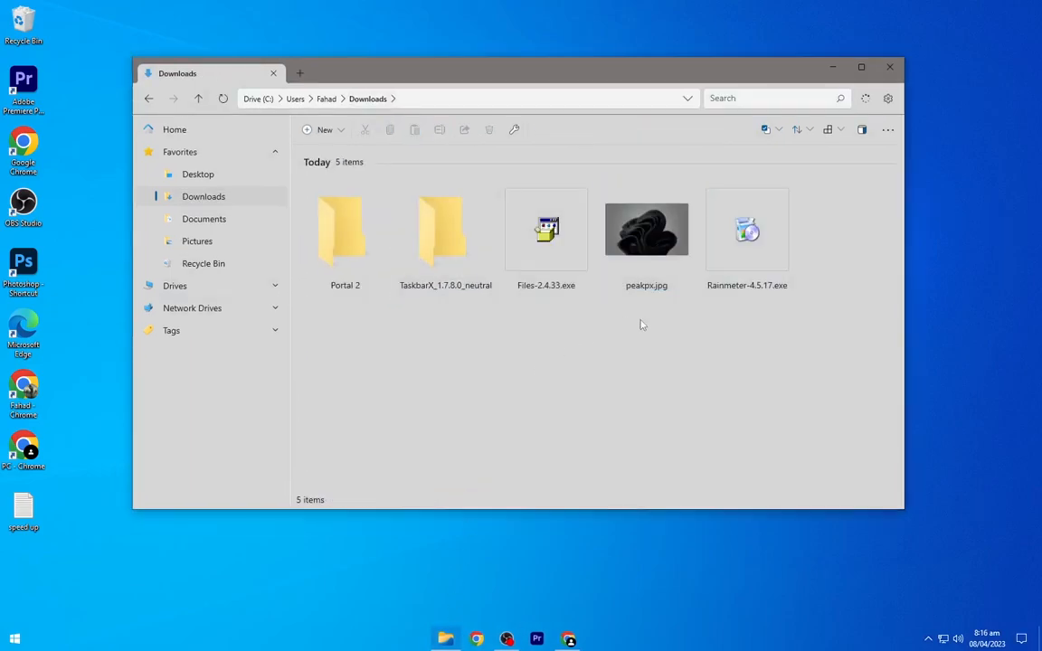
pyautogui.rightClick(646, 228)
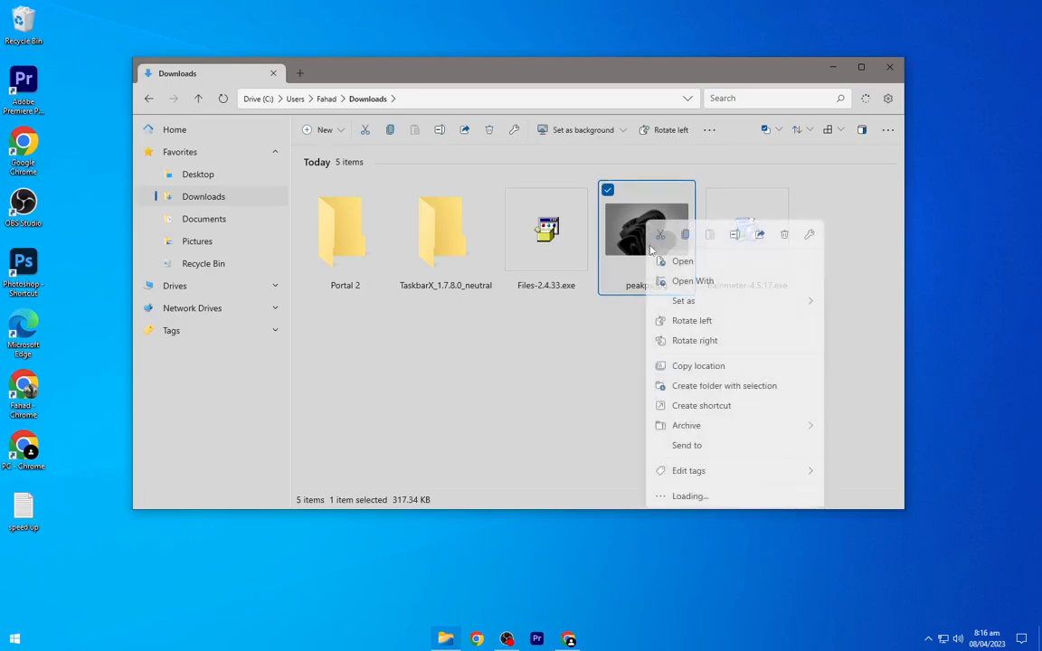
pyautogui.click(692, 282)
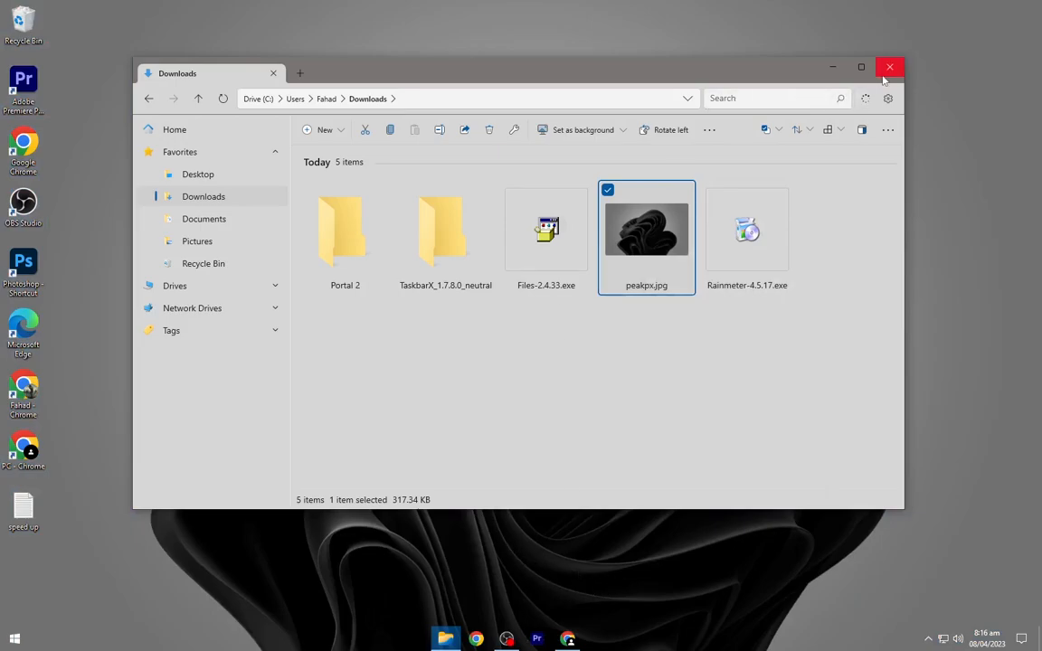
pyautogui.click(890, 67)
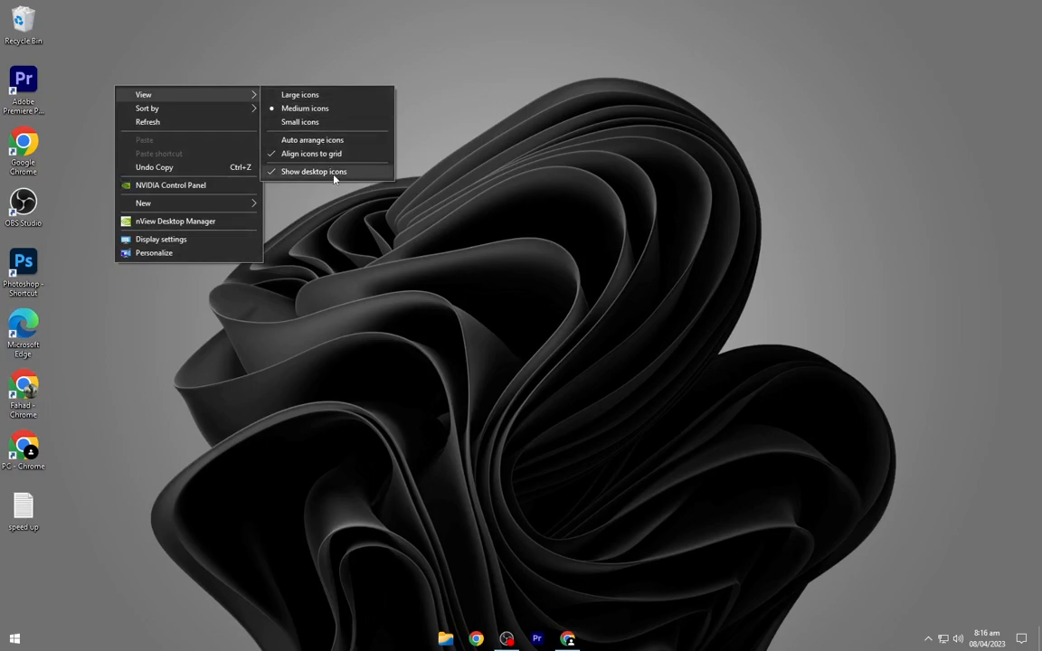
# Hide the desktop icons and load the Dock.ini skin from the DOCK folder.
pyautogui.click(315, 170)
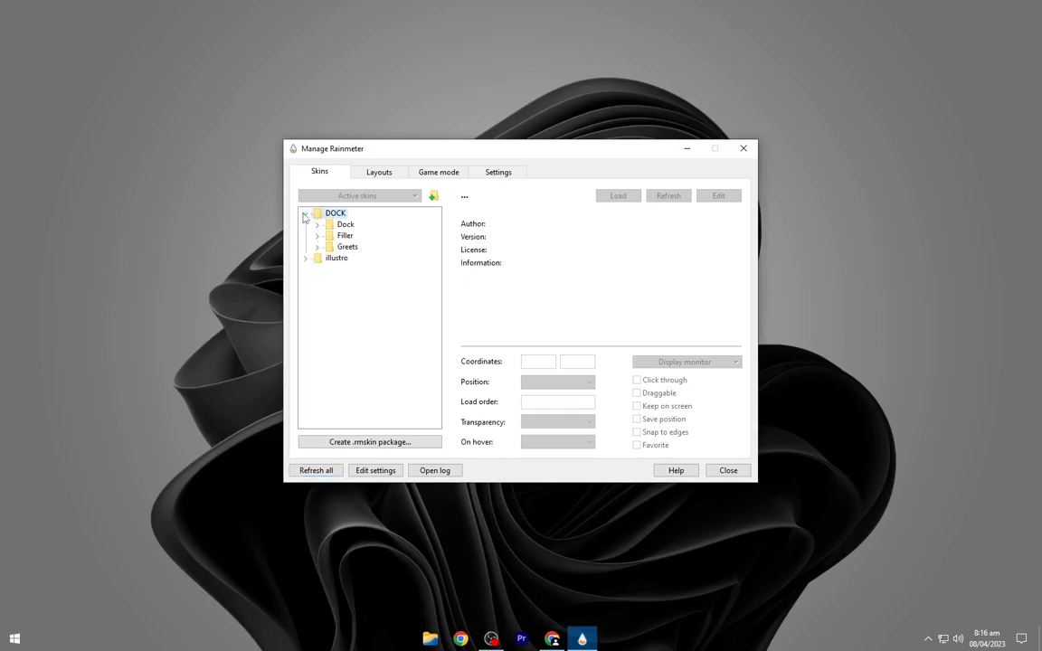
pyautogui.click(319, 224)
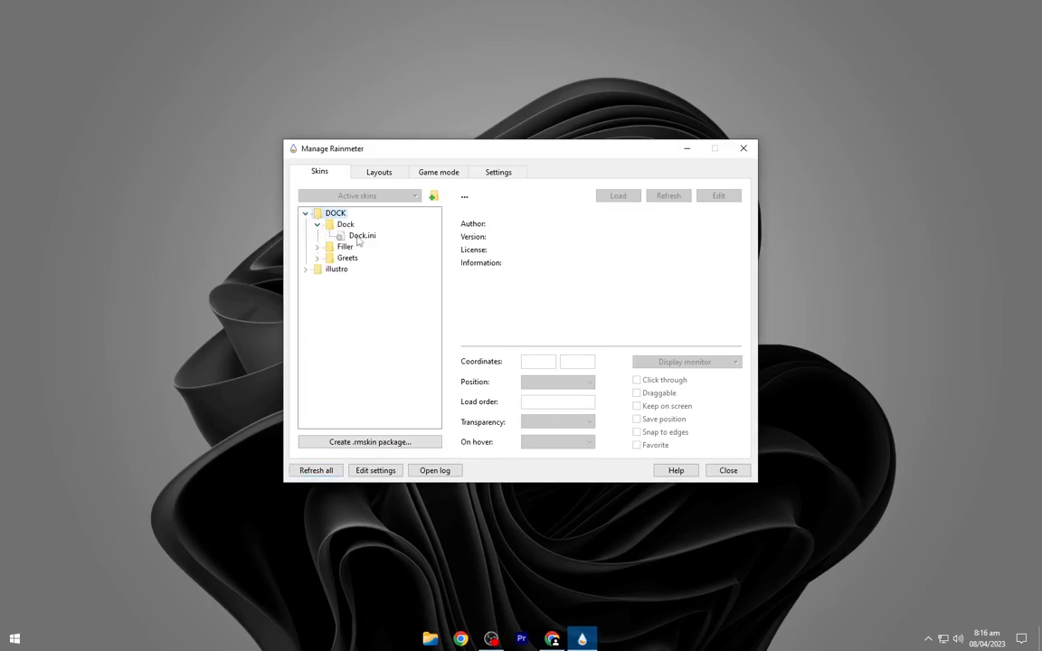
pyautogui.click(362, 236)
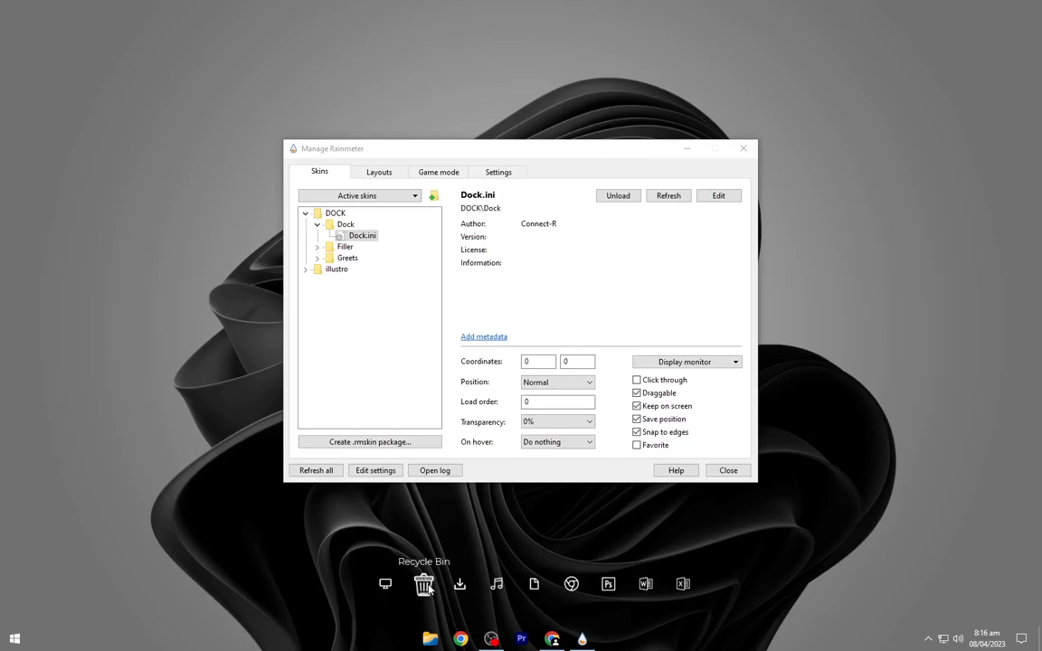
# Load the Greets.ini greeting skin and close Manage Rainmeter.
pyautogui.click(318, 257)
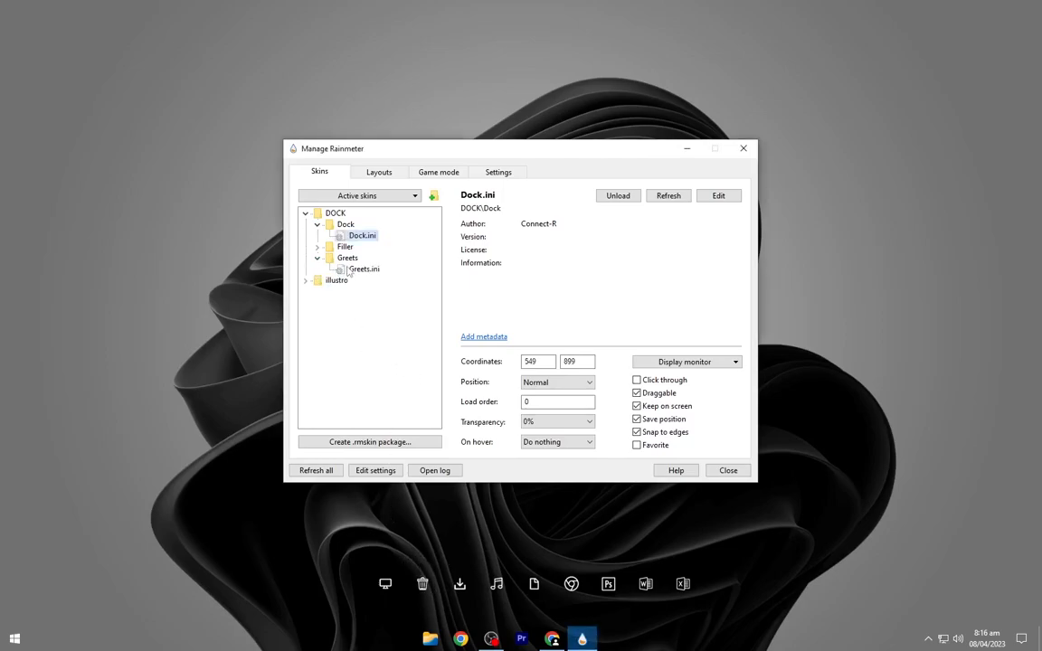
pyautogui.click(363, 268)
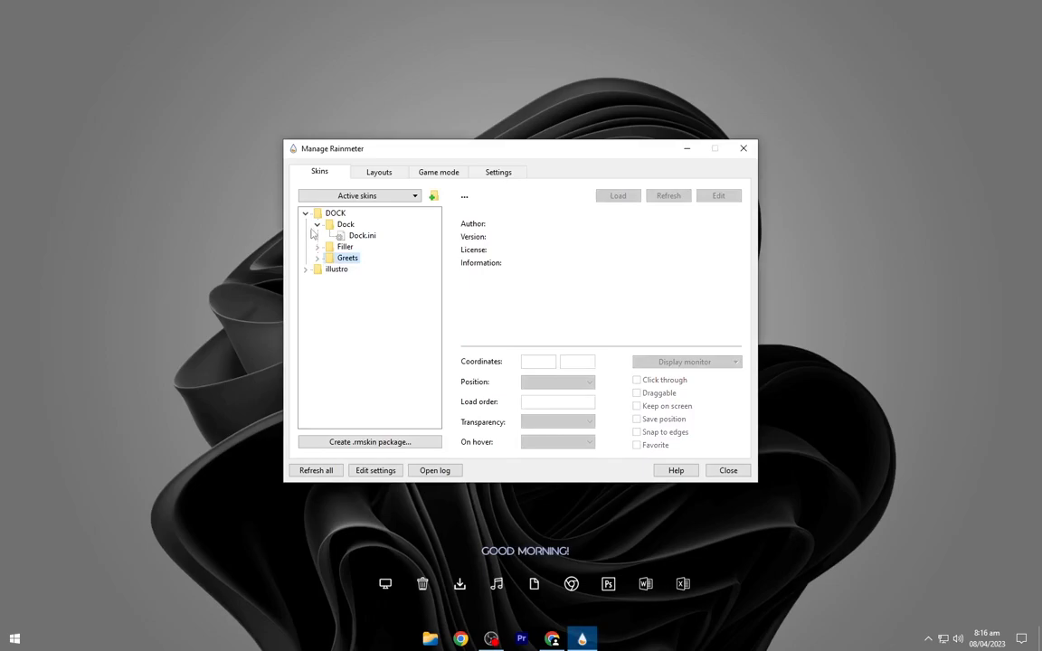
pyautogui.click(742, 149)
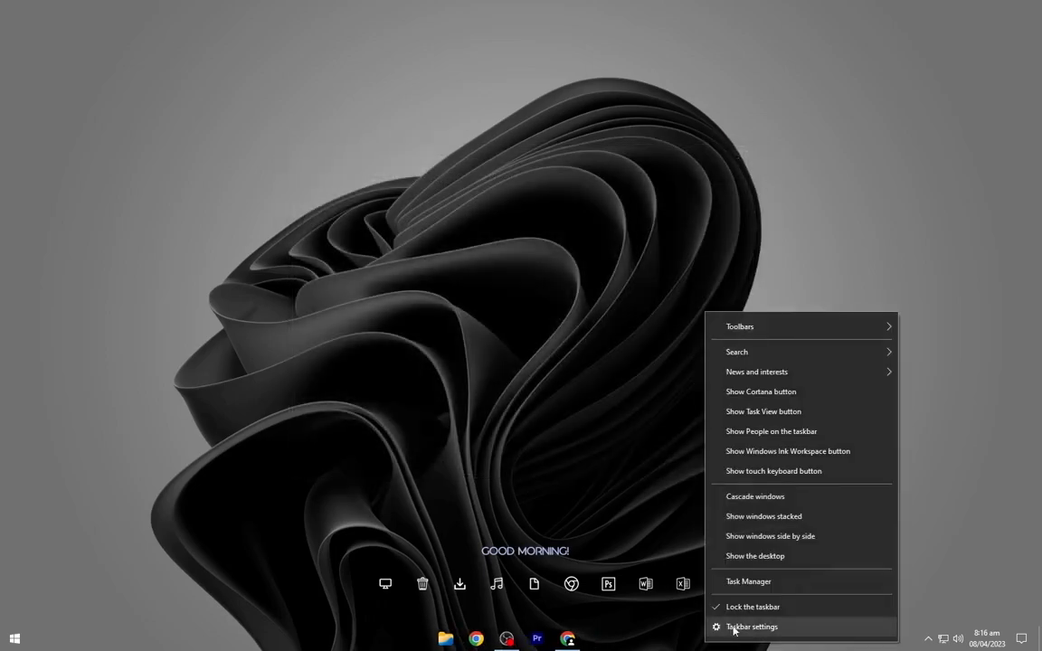
# Turn on 'Automatically hide the taskbar in desktop mode' in Taskbar settings.
pyautogui.click(752, 625)
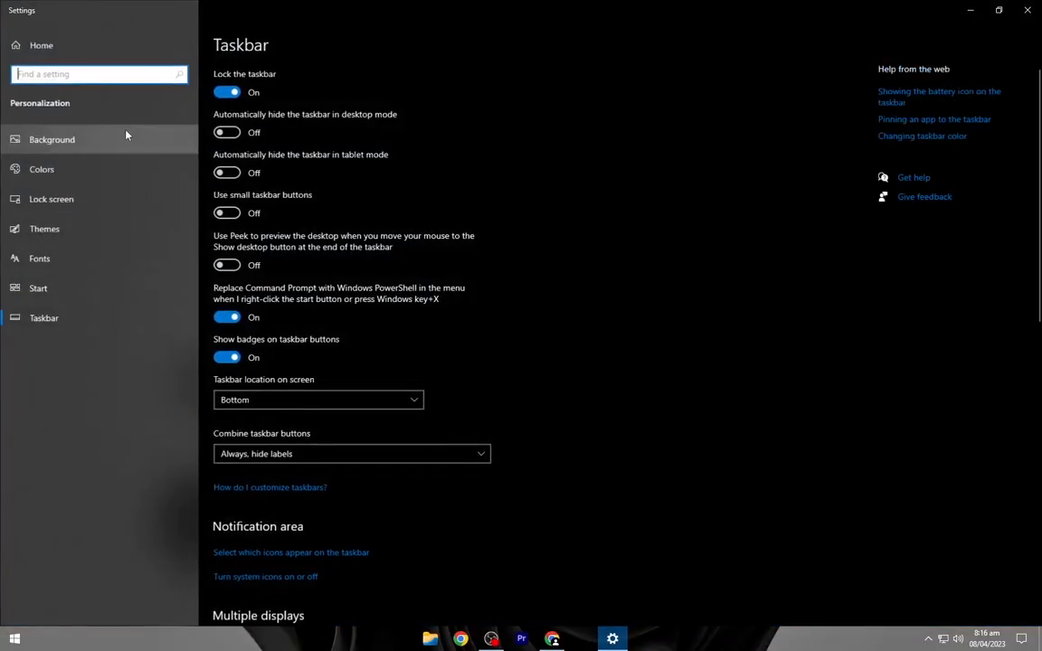
pyautogui.click(226, 132)
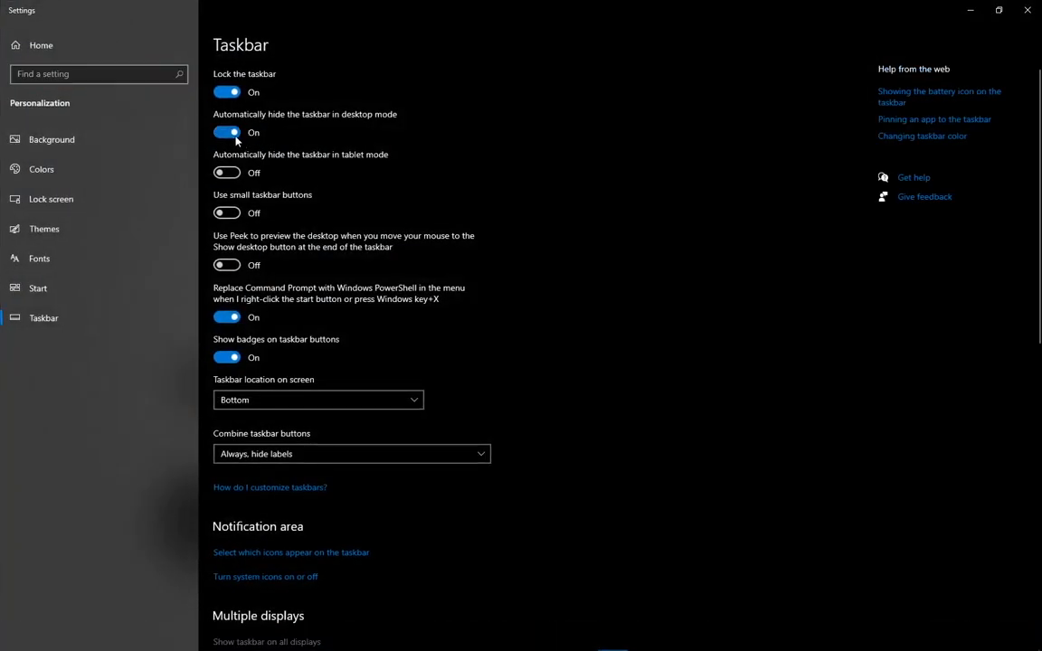